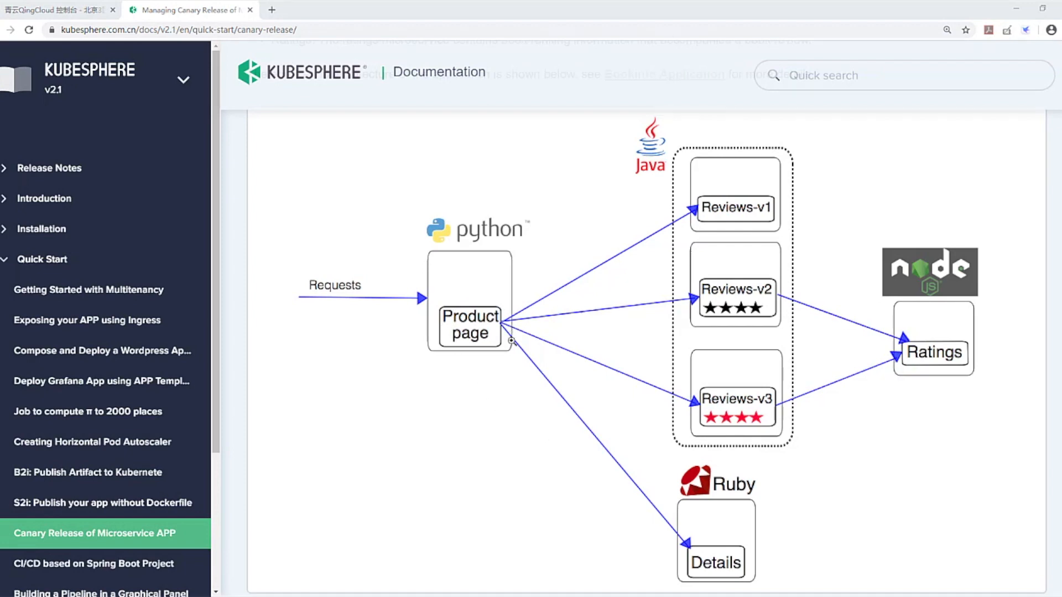
mouse_move(475, 374)
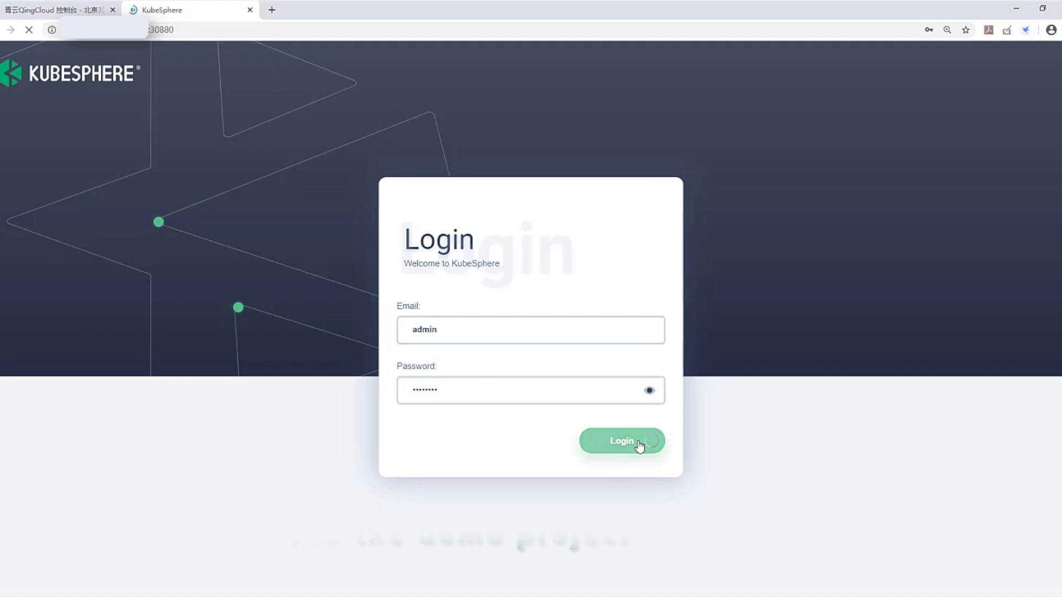
Sign in as admin, open Projects, and scroll the projects list to demo-project.
left_click(620, 441)
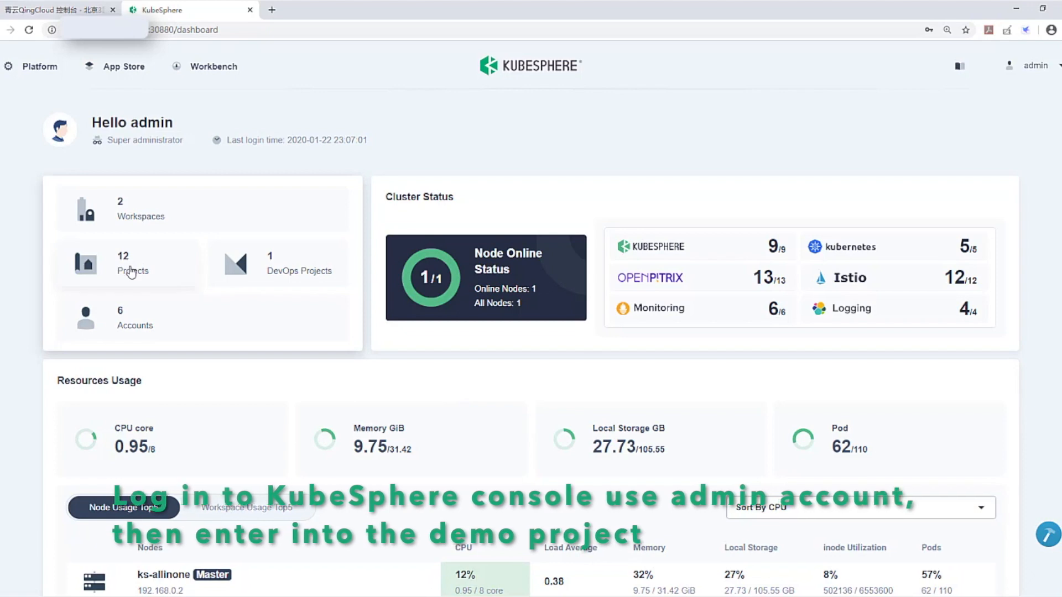
left_click(133, 264)
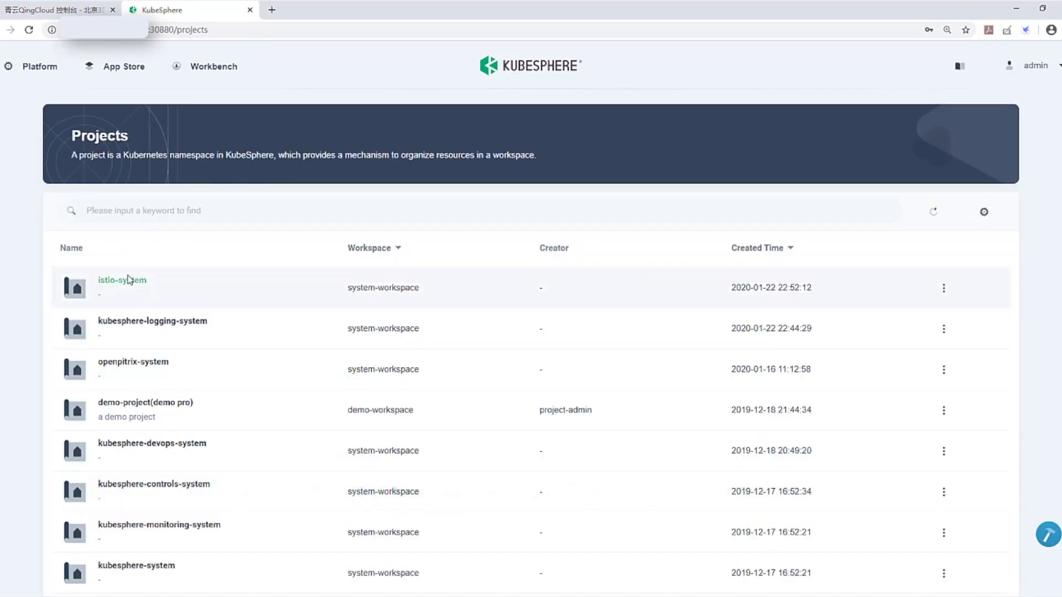
scroll("down", 3)
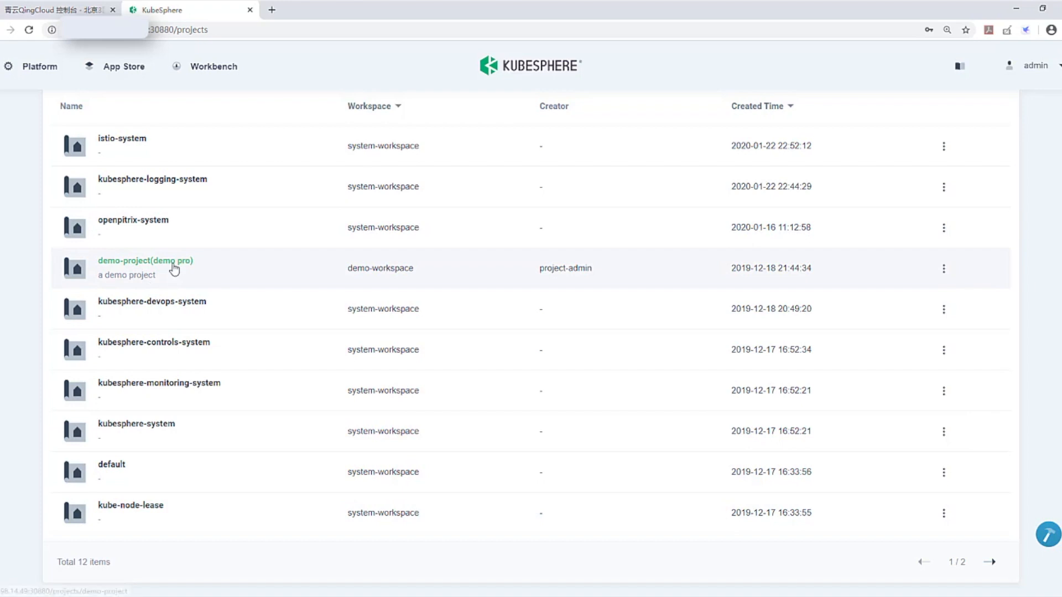
Edit demo-project's internet access gateway in Advanced Settings to enable Application Governance, then save.
left_click(145, 261)
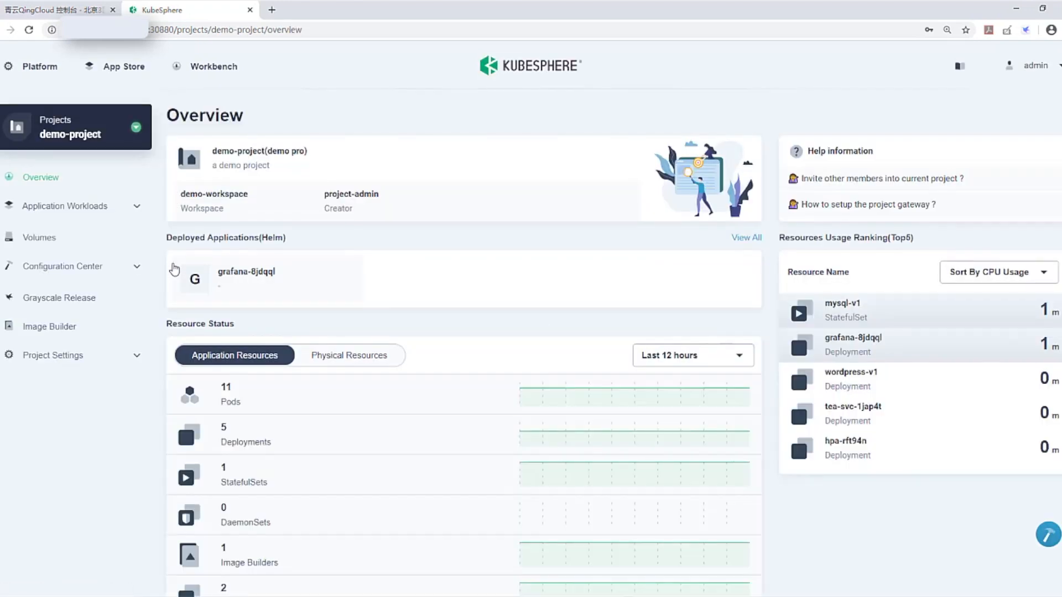
left_click(52, 355)
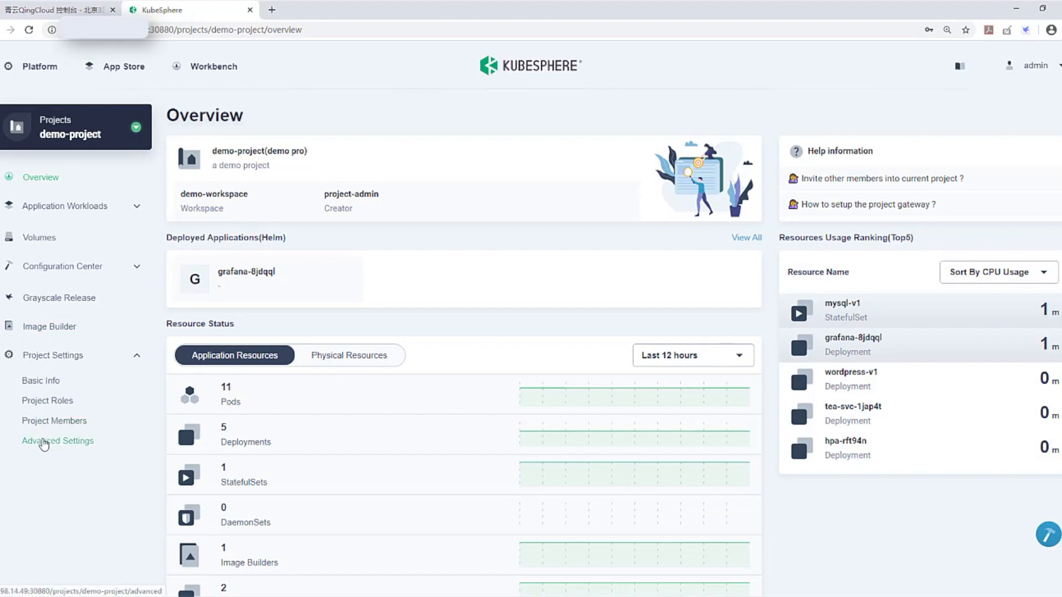
left_click(57, 441)
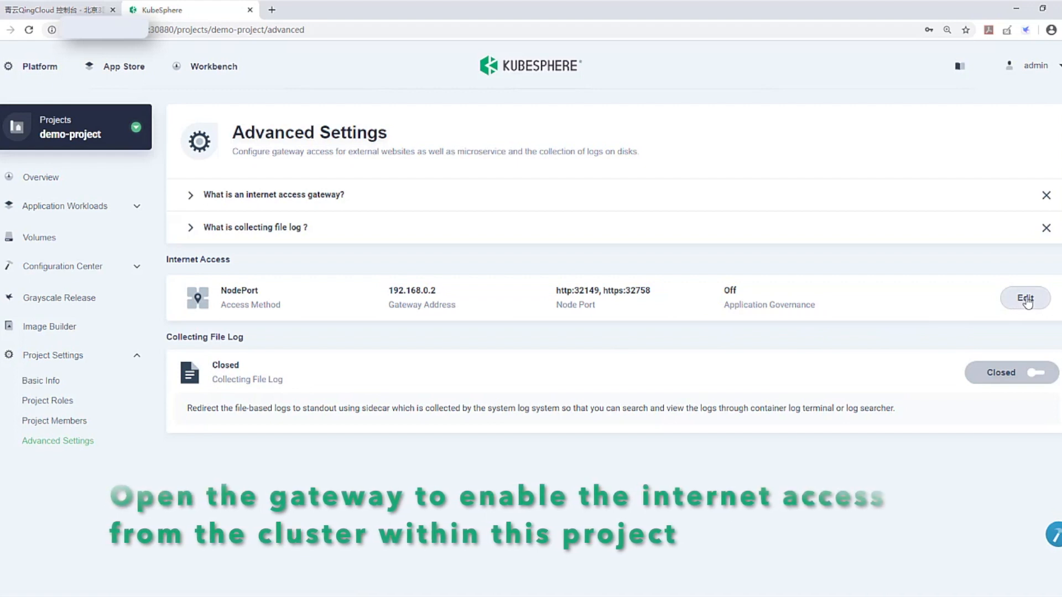
left_click(1025, 298)
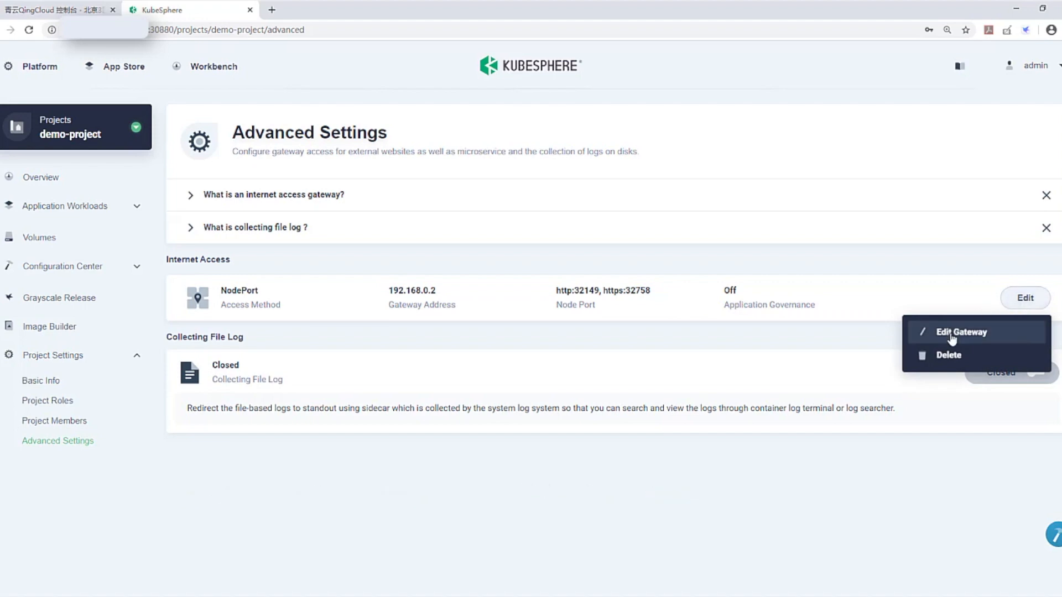
left_click(962, 332)
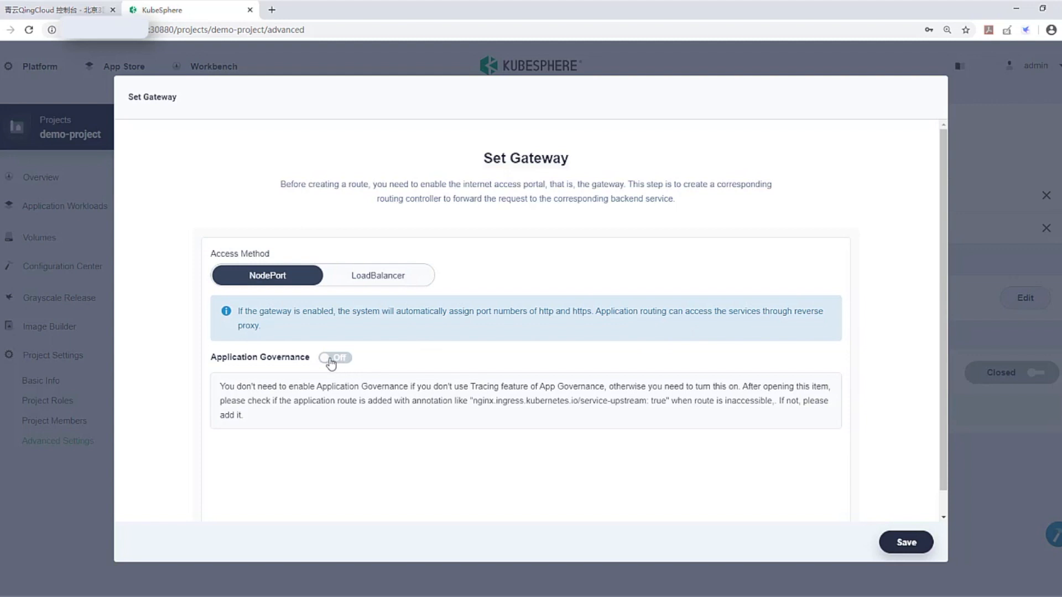
left_click(334, 358)
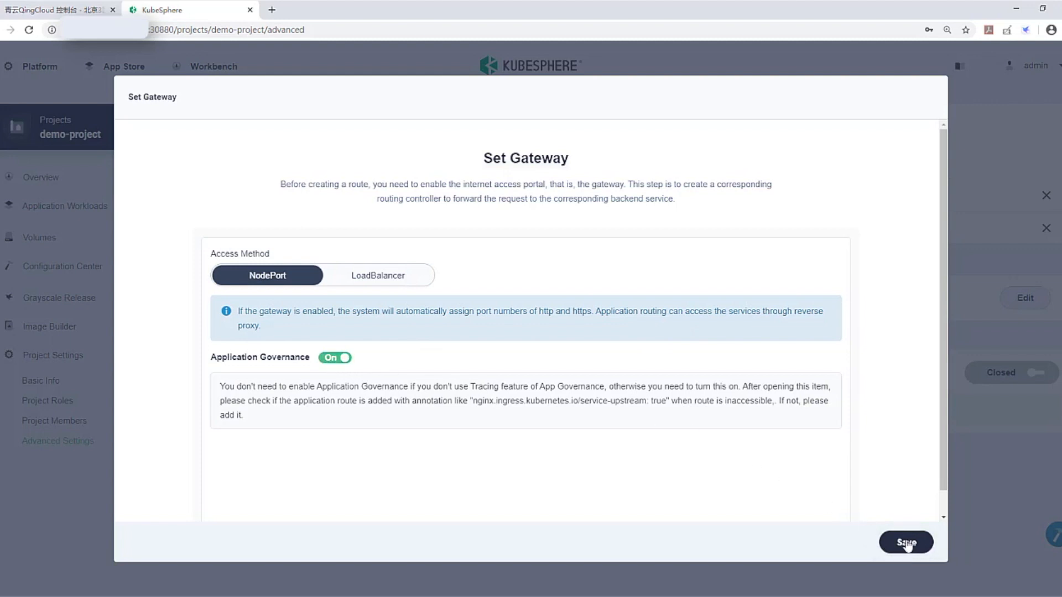
left_click(906, 542)
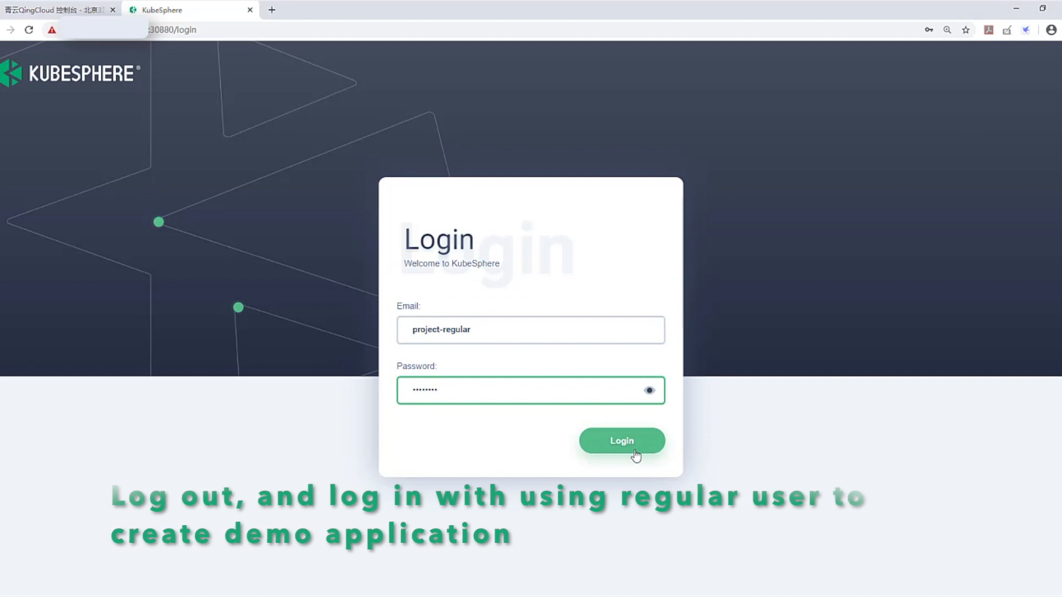
Sign in as project-regular, enter demo-project, and open Application Workloads > Applications.
left_click(621, 440)
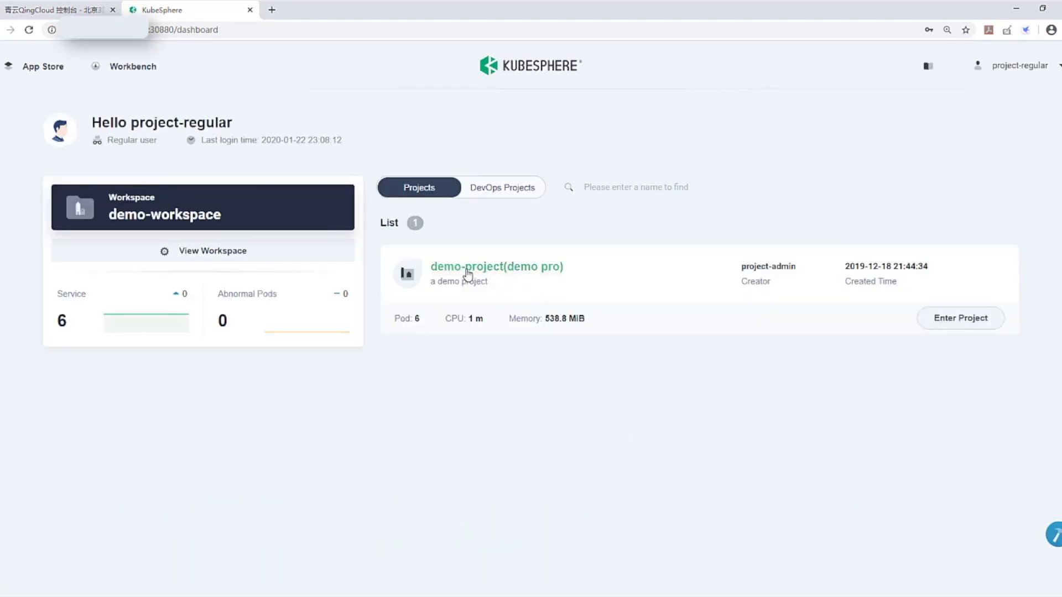
left_click(495, 266)
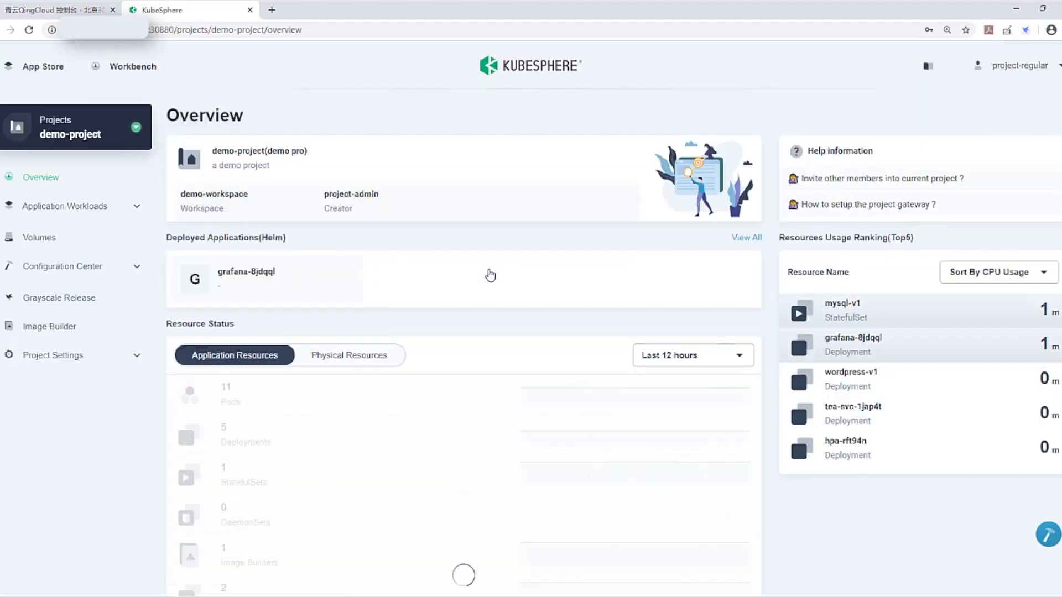
left_click(63, 266)
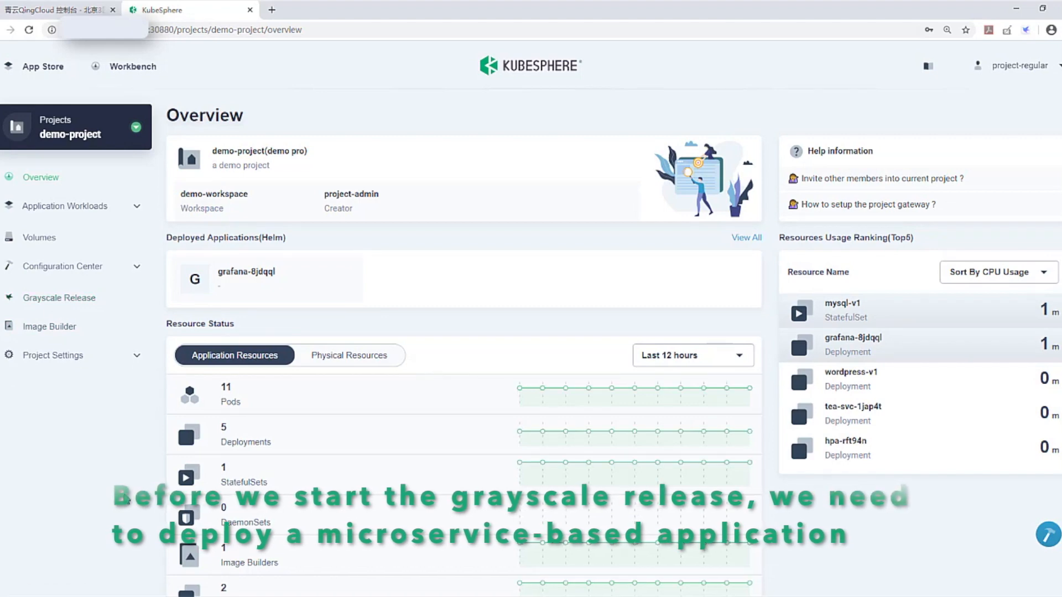
left_click(65, 206)
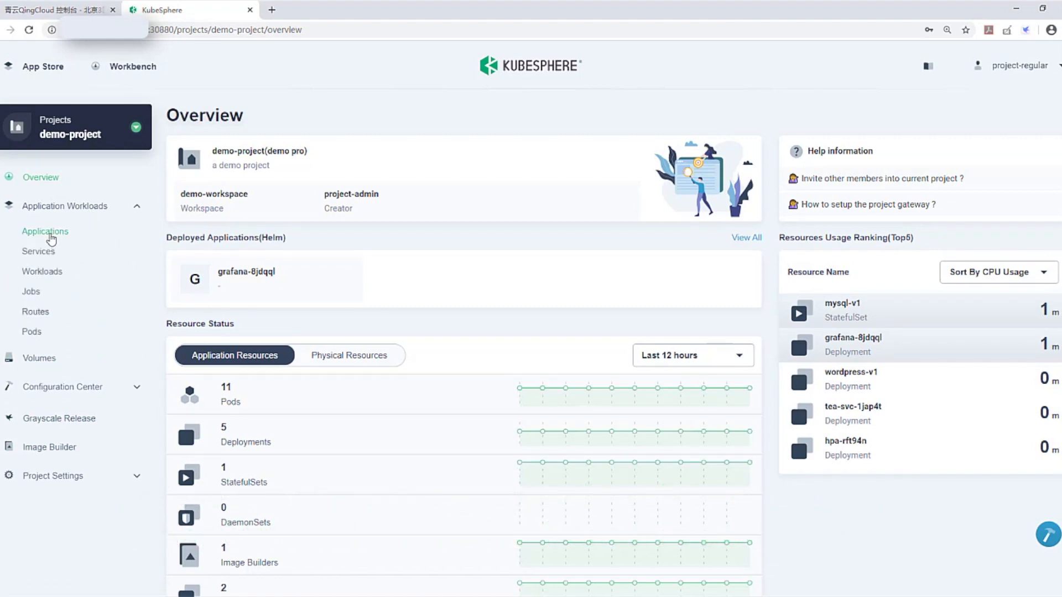
left_click(45, 231)
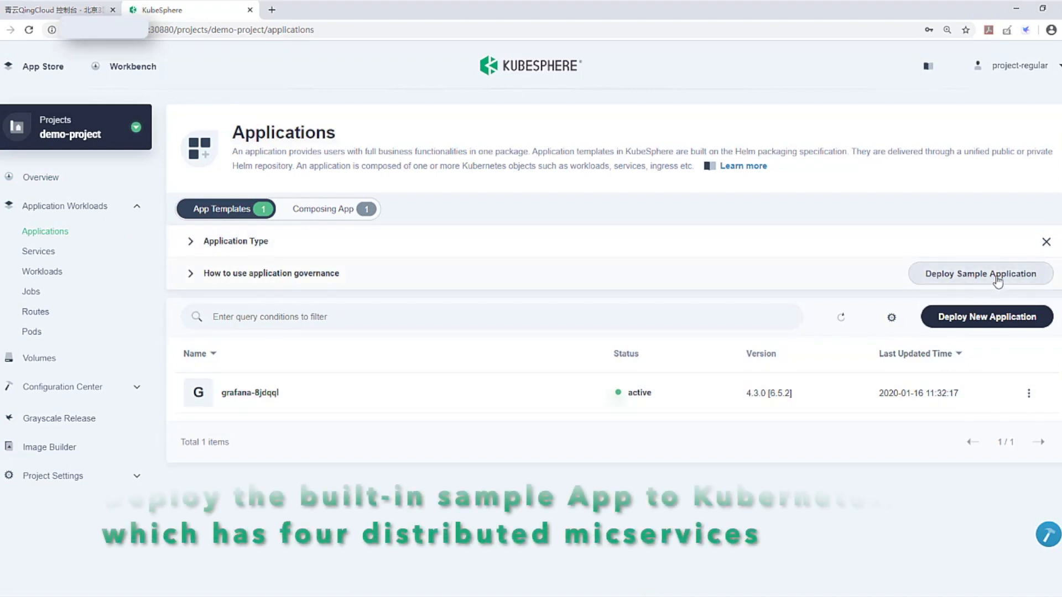
Deploy the bookinfo sample application with its four microservices using Create.
left_click(980, 274)
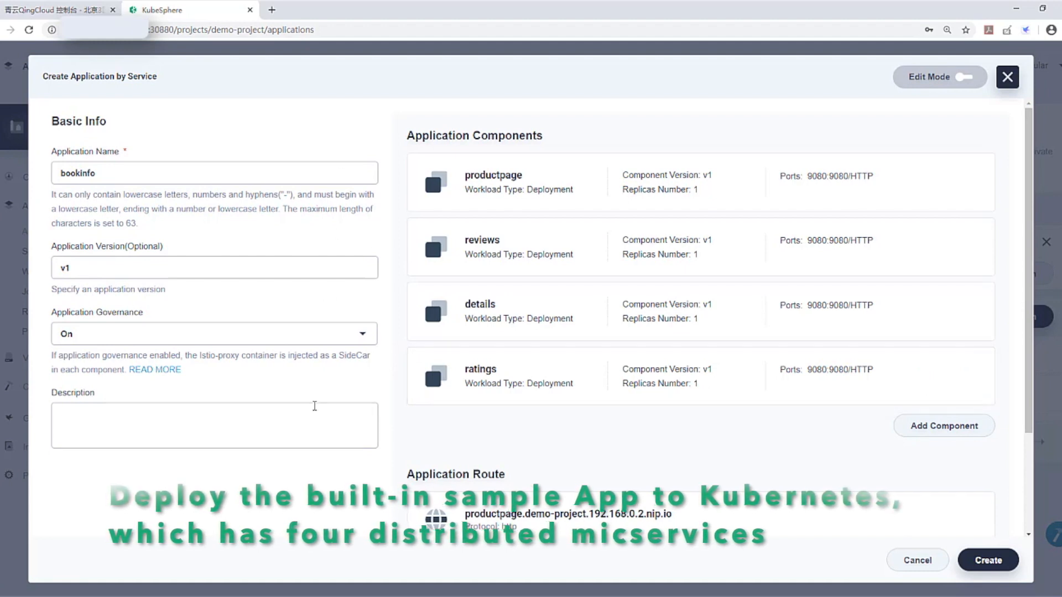
mouse_move(55, 256)
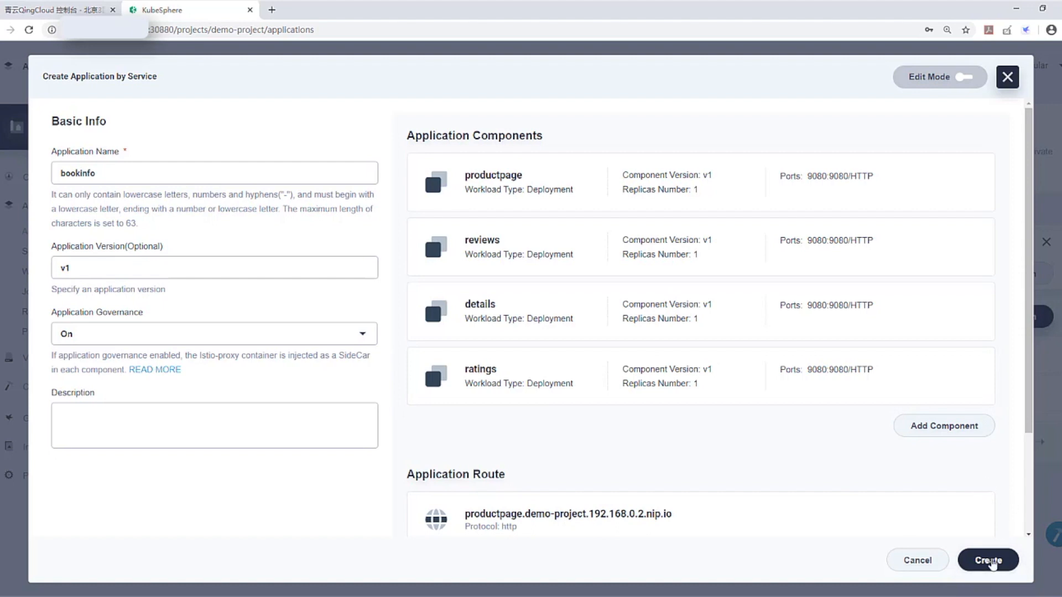
left_click(987, 560)
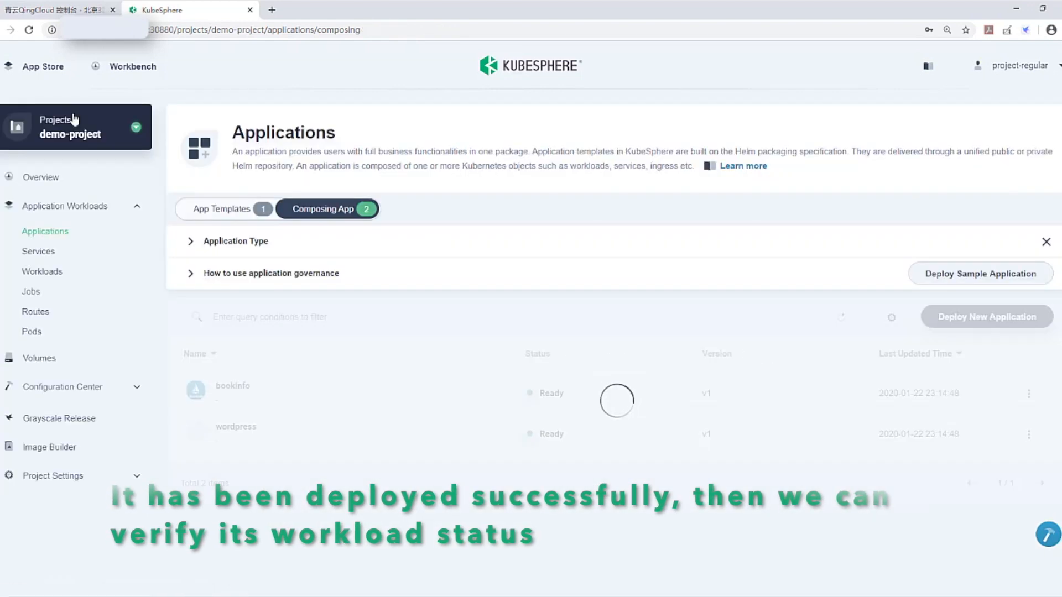
Check the project's workloads, then open the bookinfo composing app's details.
left_click(41, 271)
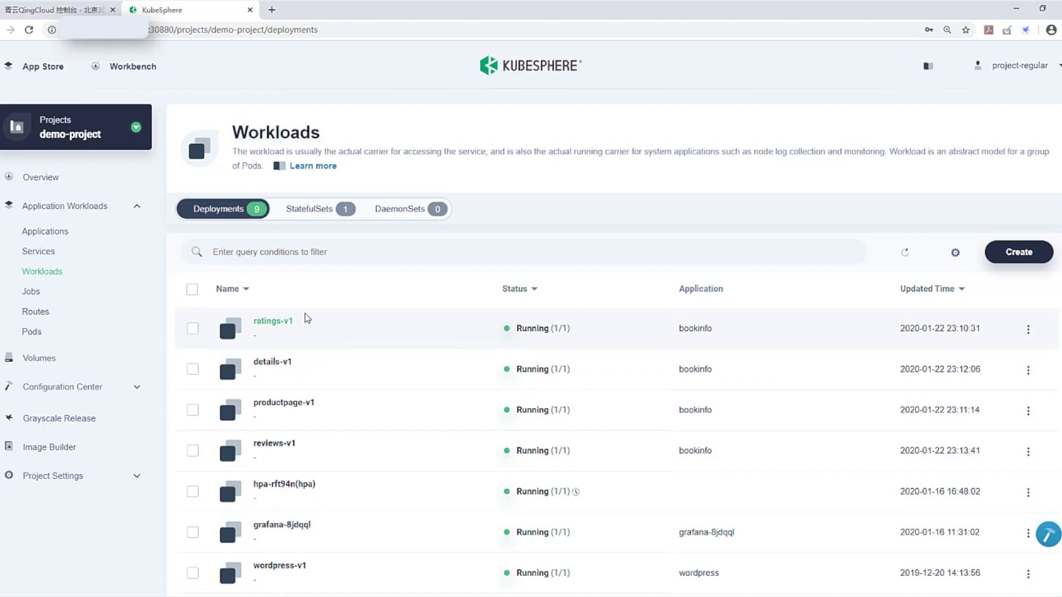
mouse_move(284, 302)
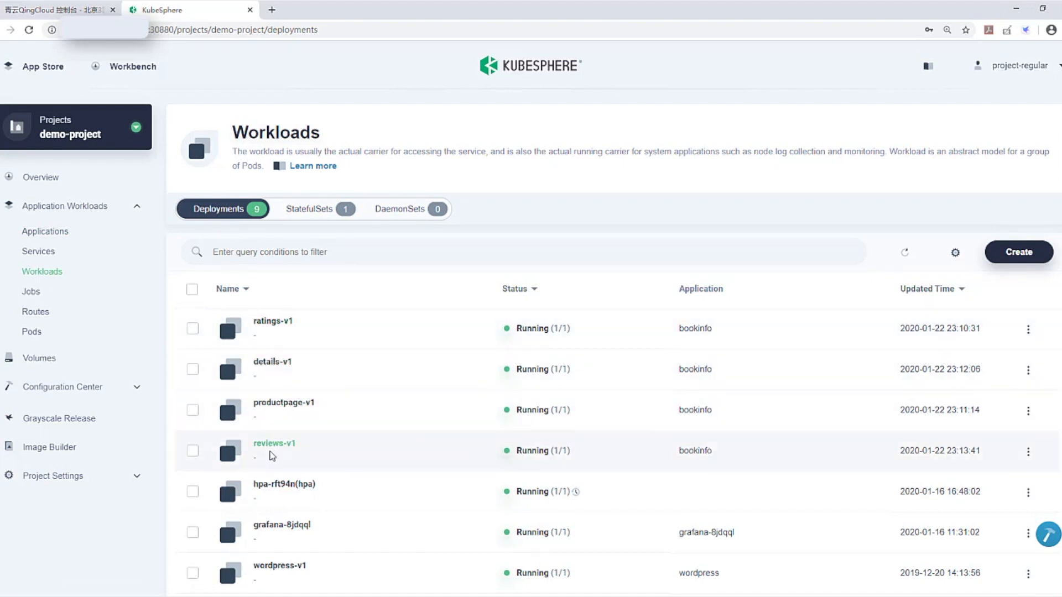
mouse_move(528, 468)
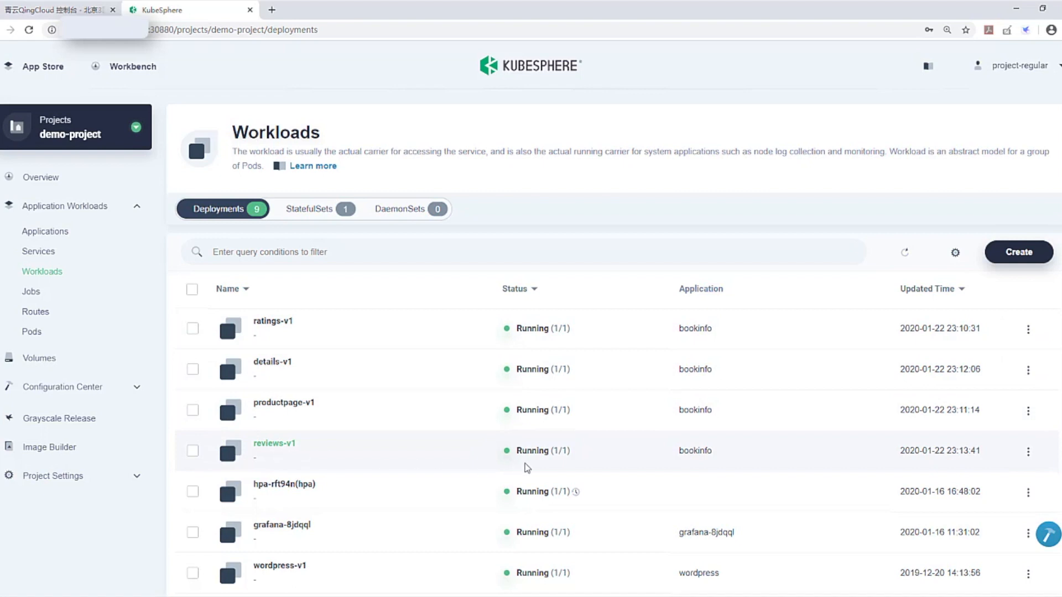
mouse_move(530, 467)
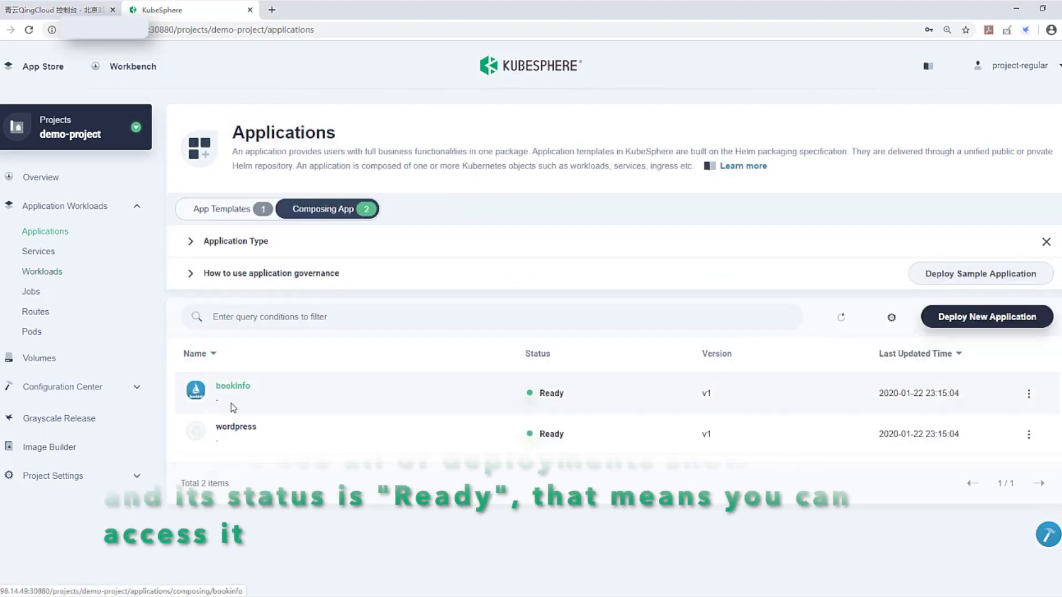
left_click(232, 385)
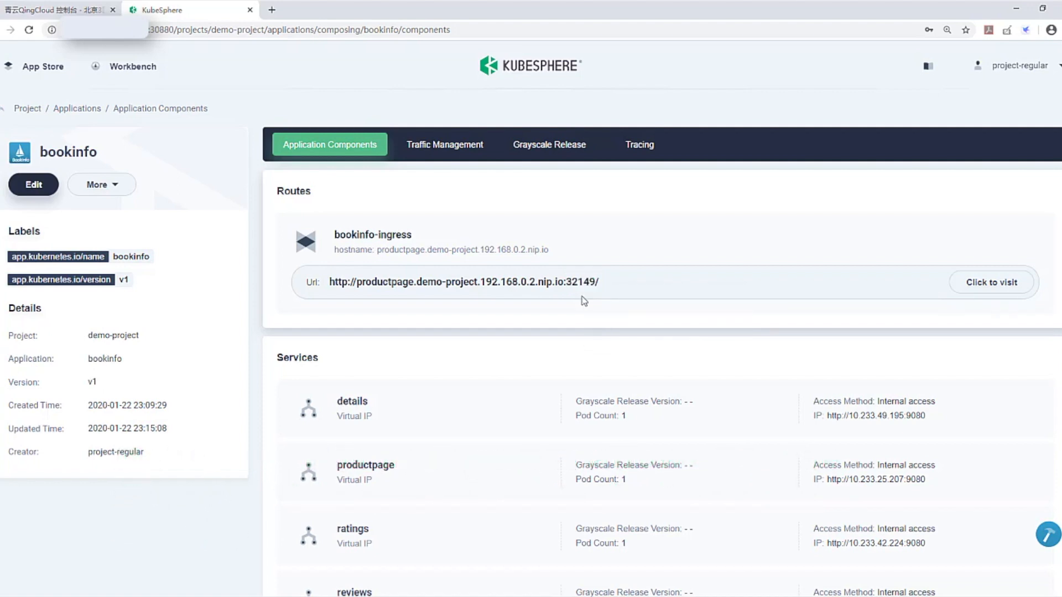
Visit the bookinfo route URL and enter the bookstore as a normal user.
left_click(990, 283)
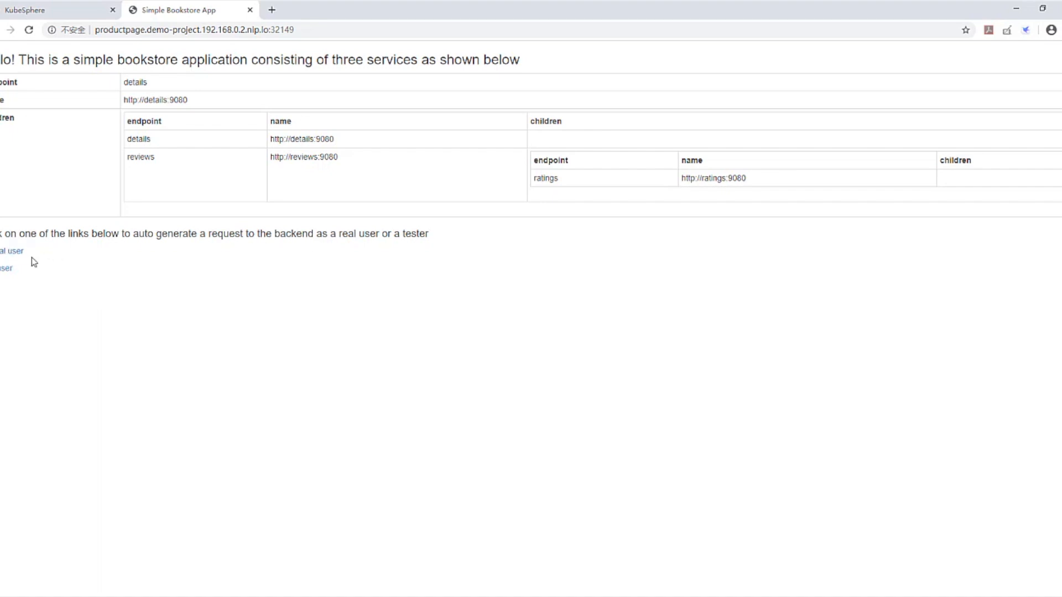
left_click(12, 250)
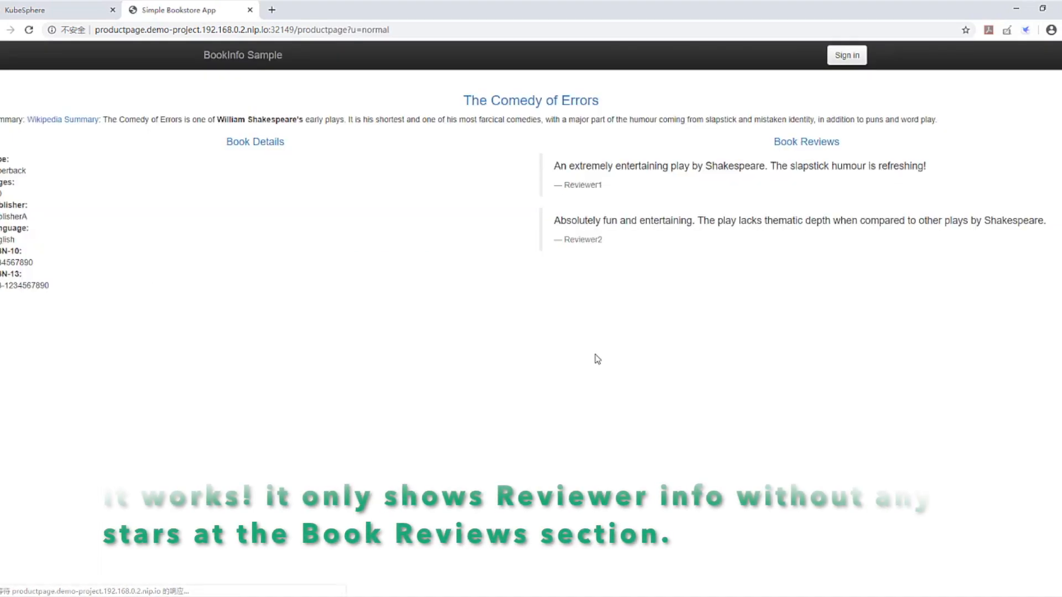
mouse_move(399, 315)
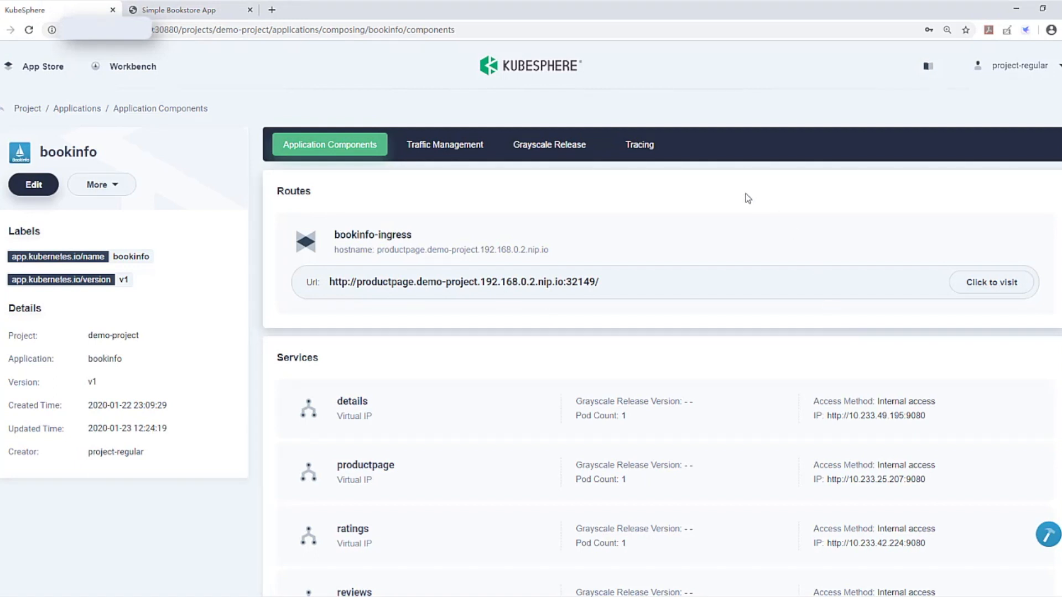
Start a canary release job named 'bookinfo-carary' targeting the reviews service.
left_click(549, 145)
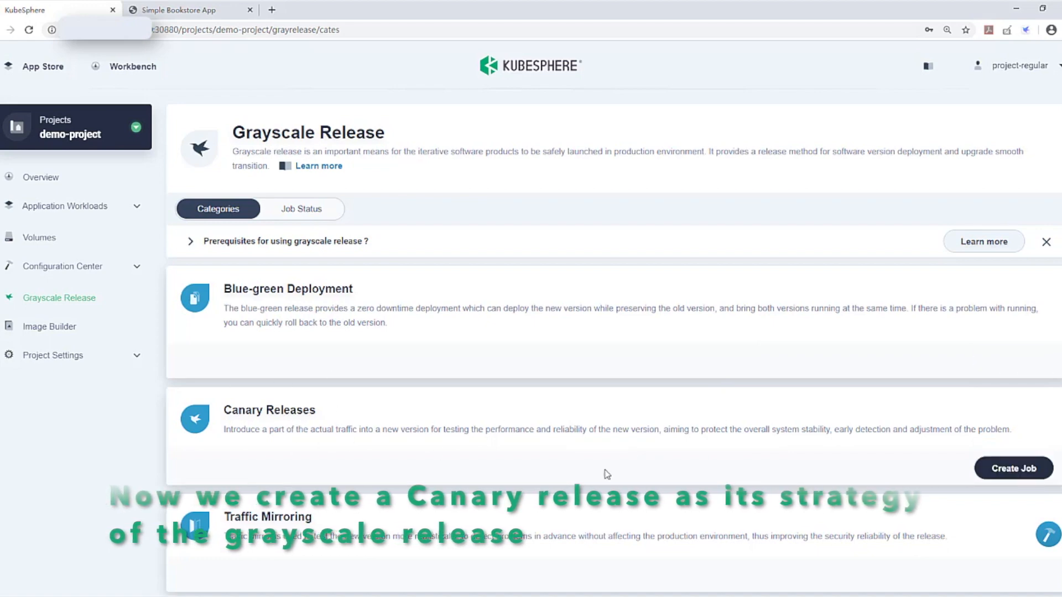
left_click(1014, 468)
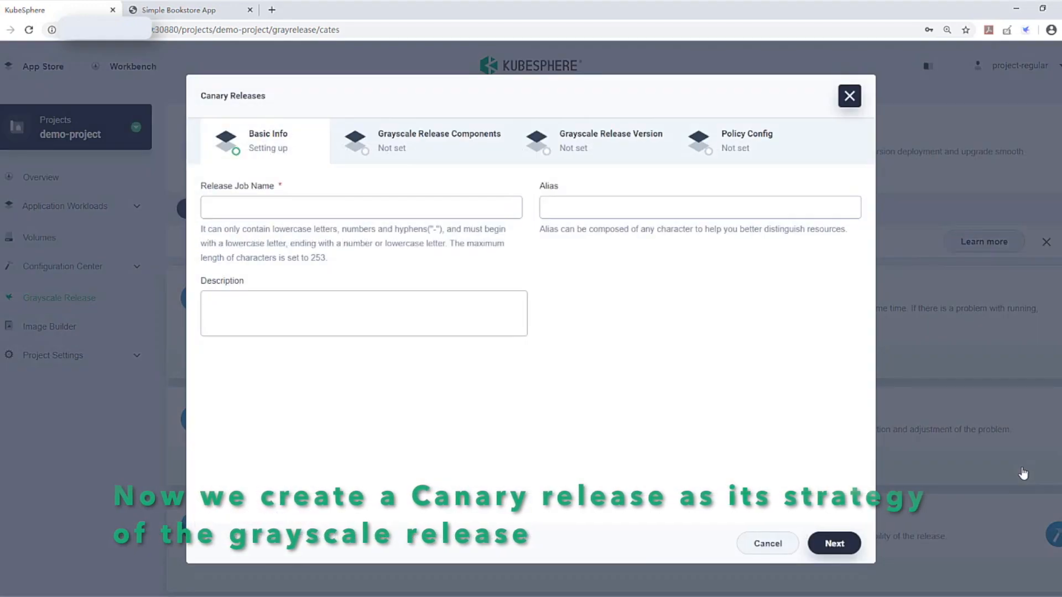
left_click(361, 208)
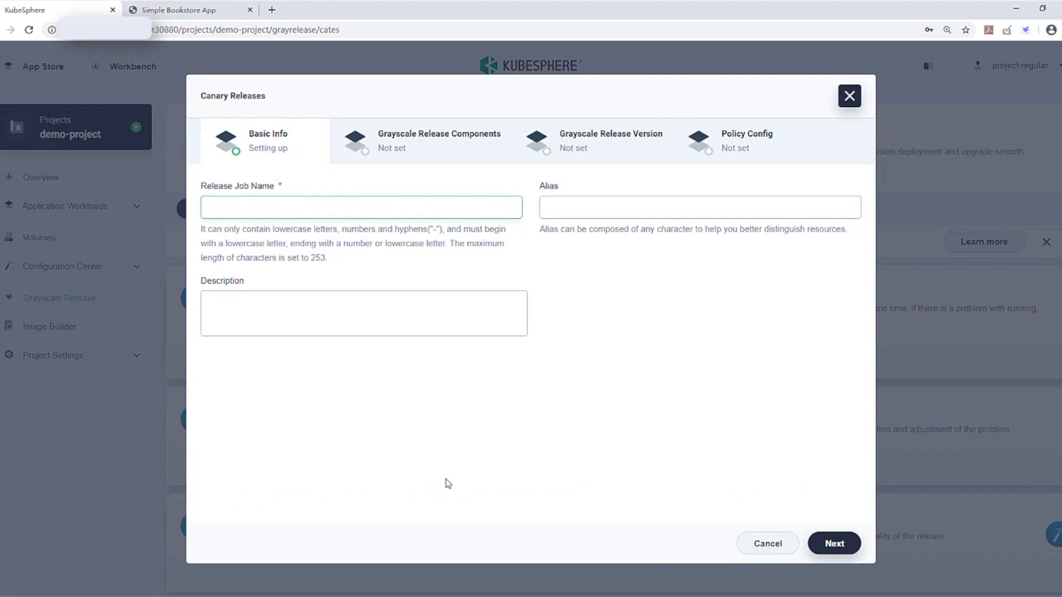
type("bookinfo-carary")
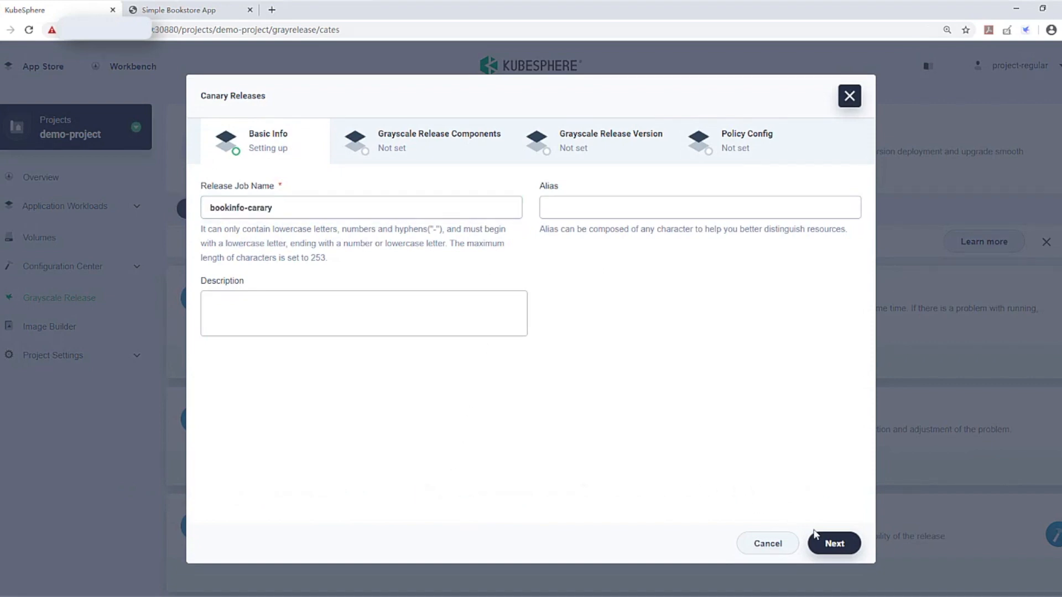
left_click(833, 543)
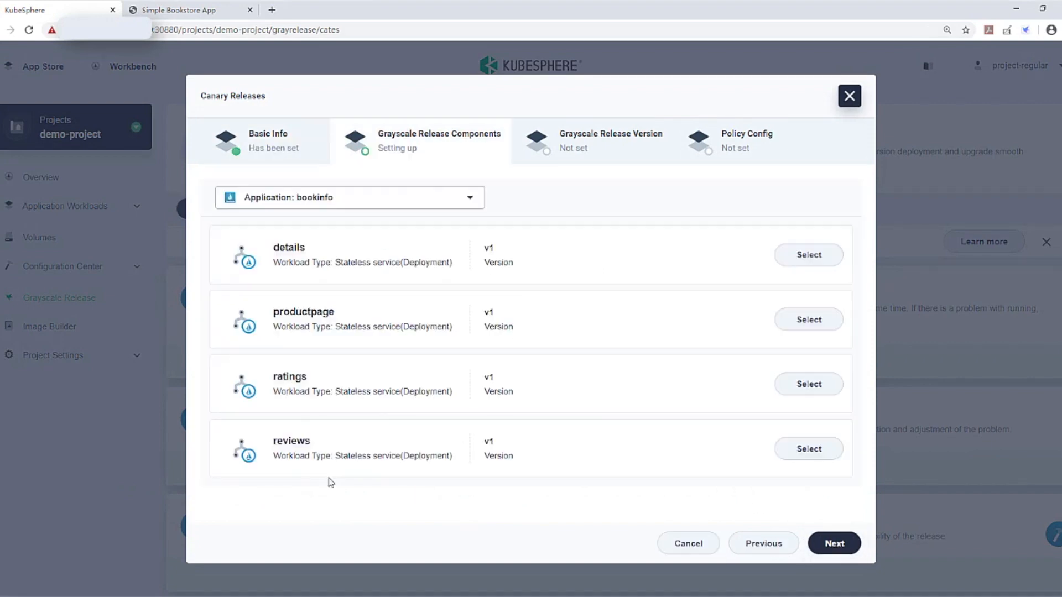
left_click(808, 448)
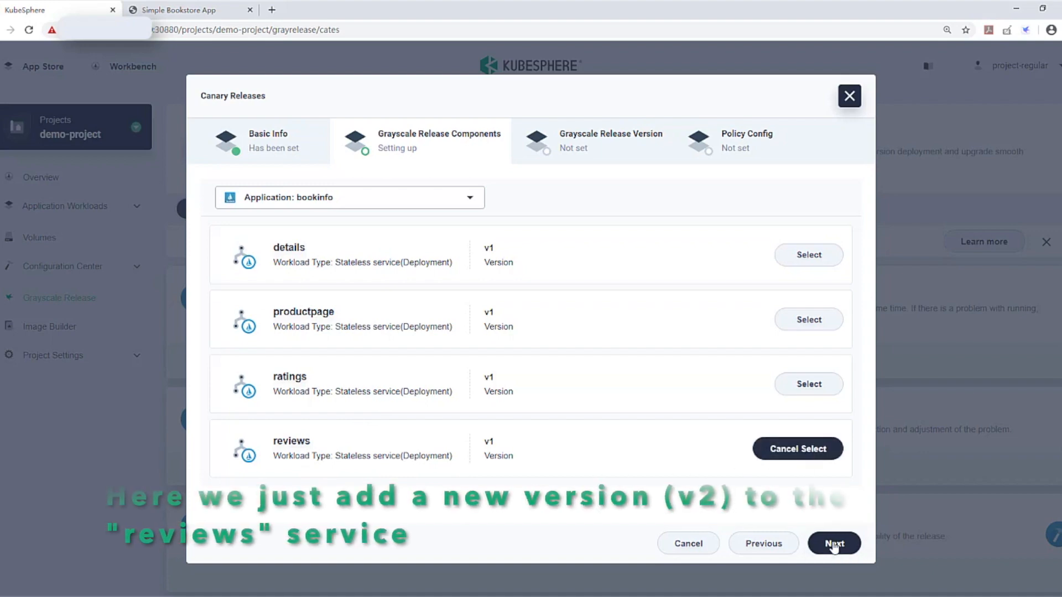
left_click(833, 543)
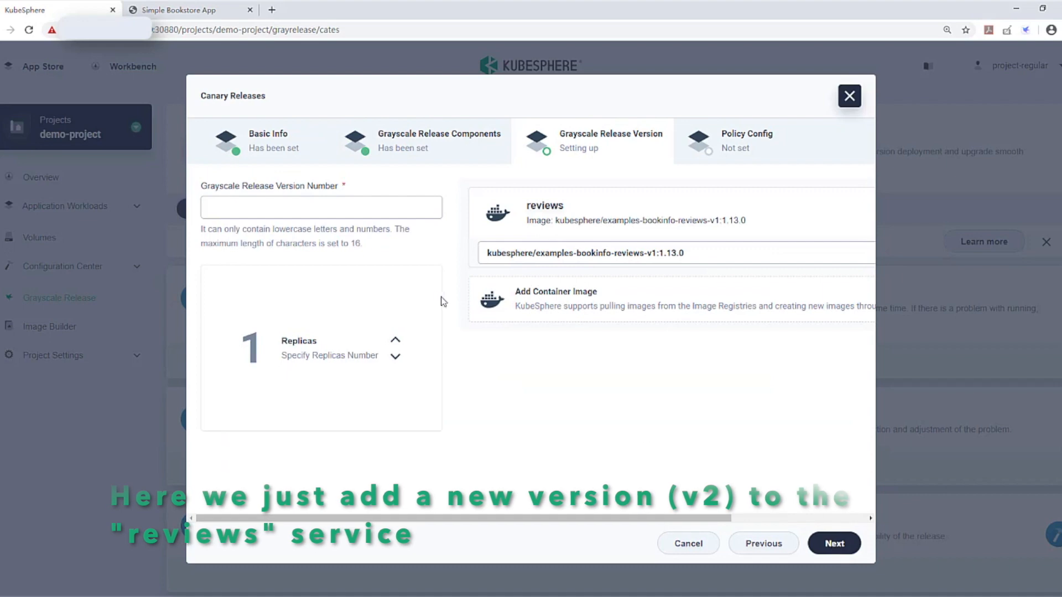
Set the grayscale version to v2 and split traffic 50/50 between v1 and v2.
left_click(321, 207)
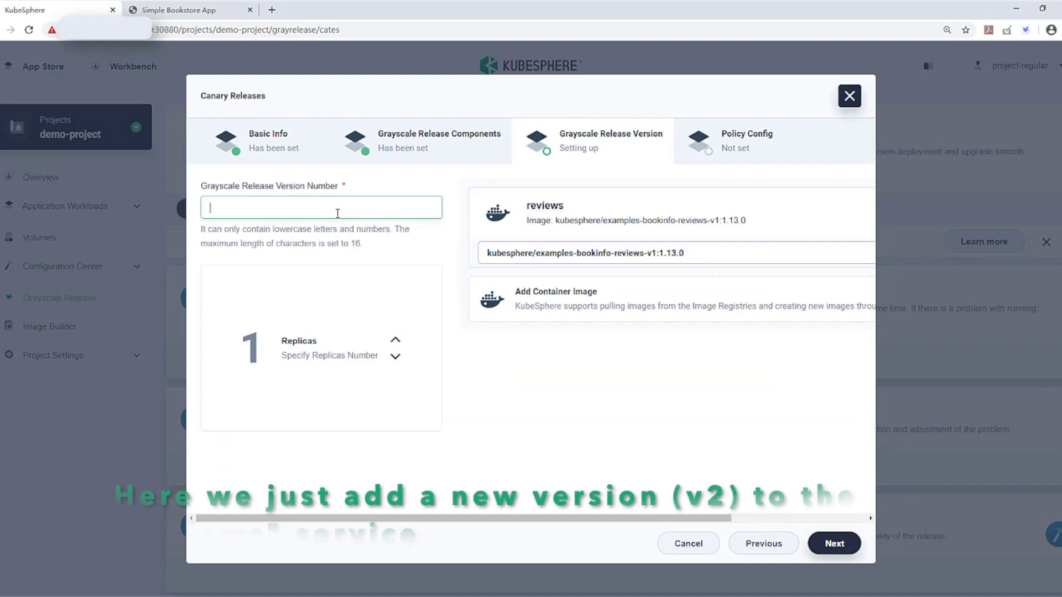
type("v2")
left_click(677, 252)
type("2")
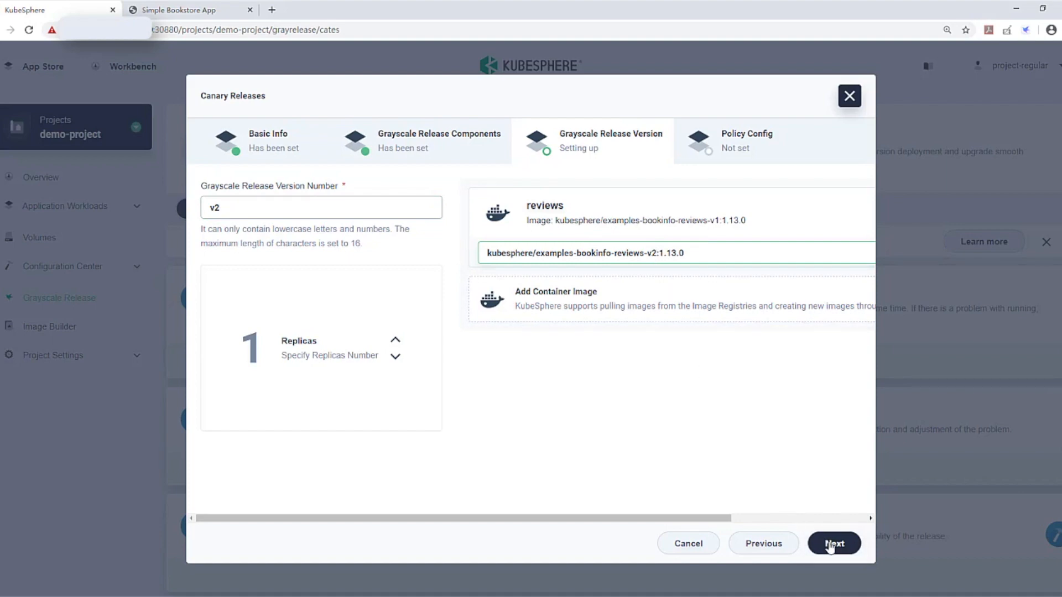
left_click(833, 543)
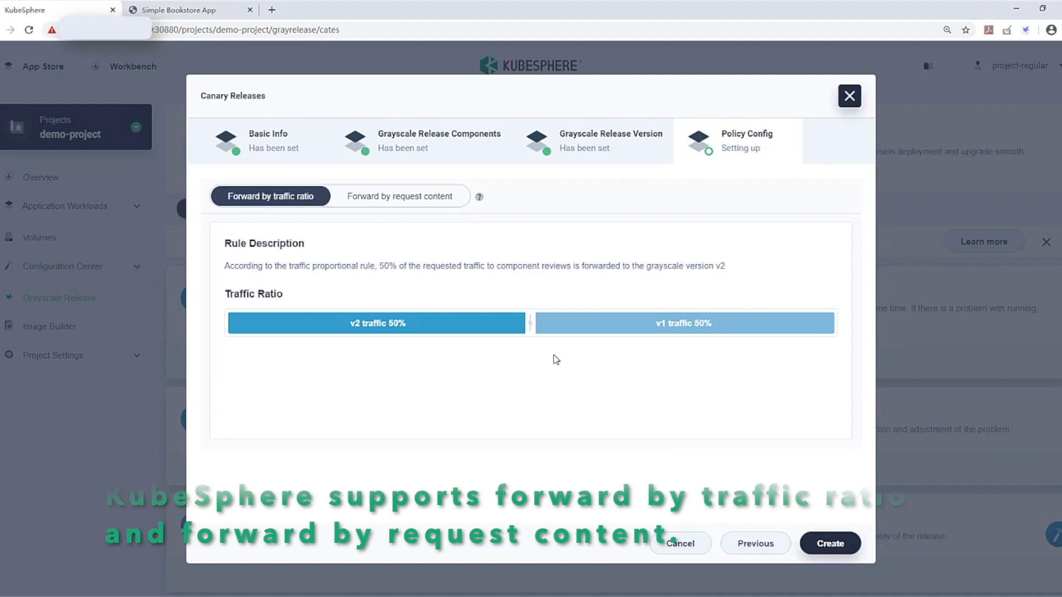
left_click_drag(529, 323, 540, 322)
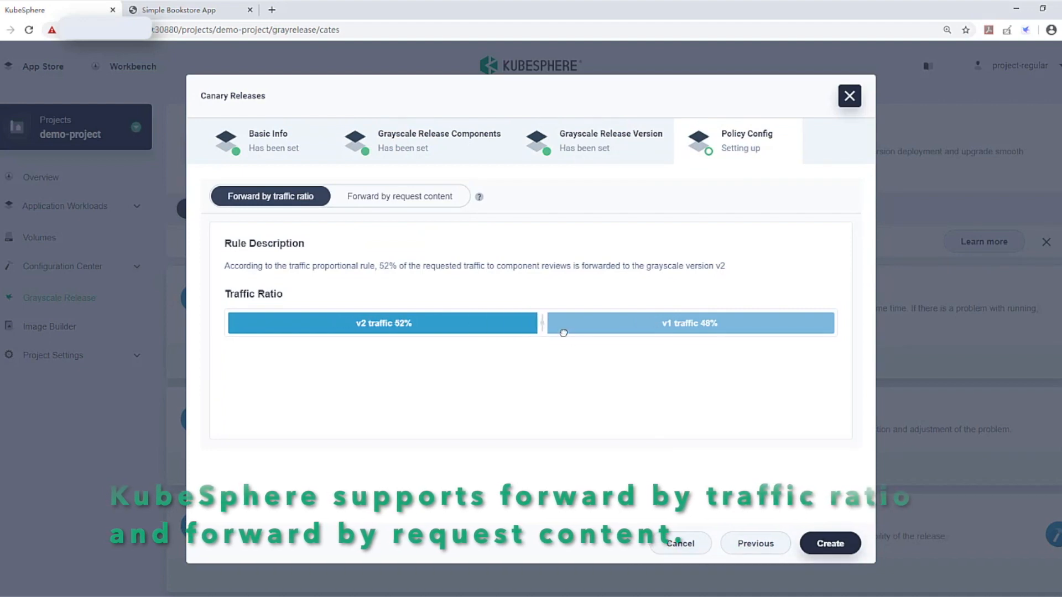
left_click_drag(563, 333, 532, 331)
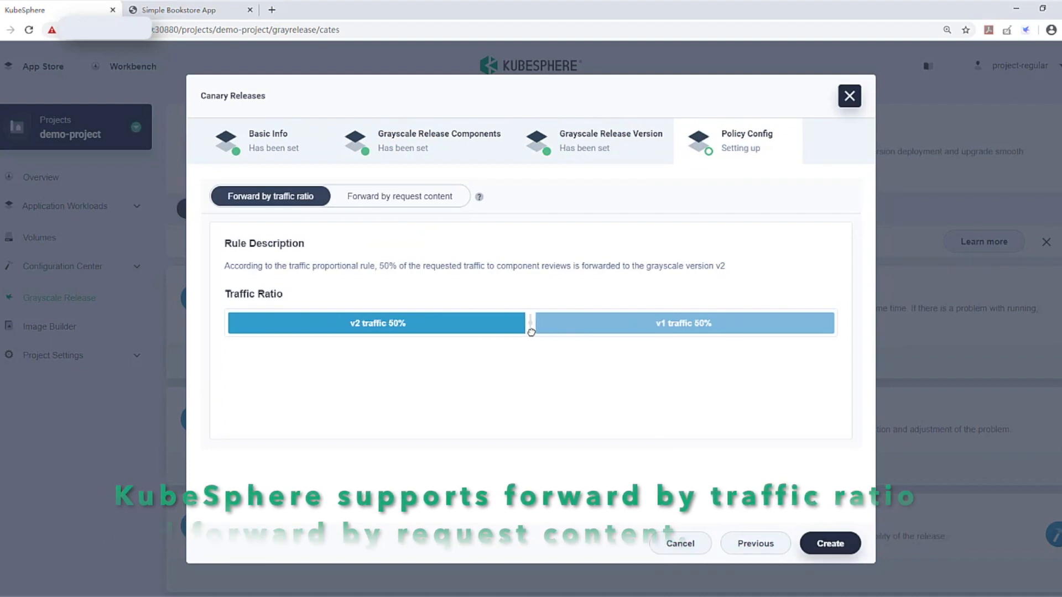
mouse_move(647, 348)
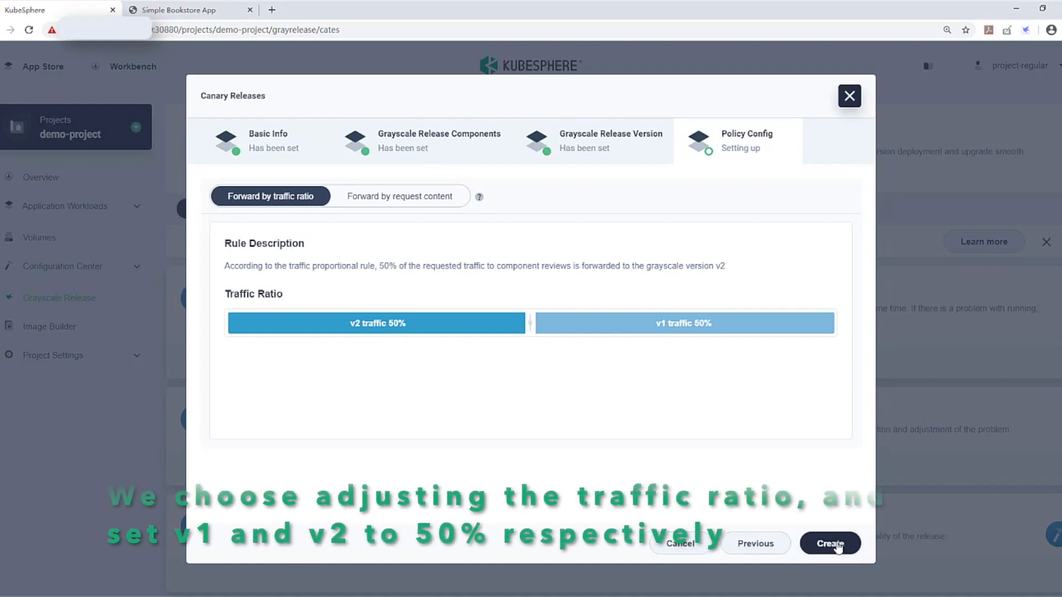
Create the bookinfo-carary canary release job.
left_click(829, 544)
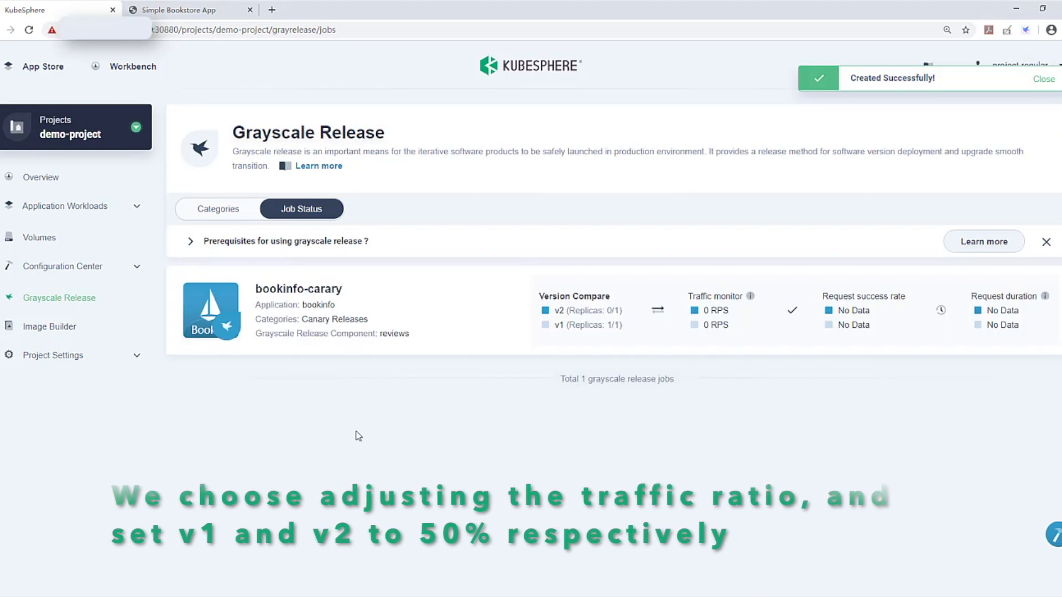
mouse_move(342, 434)
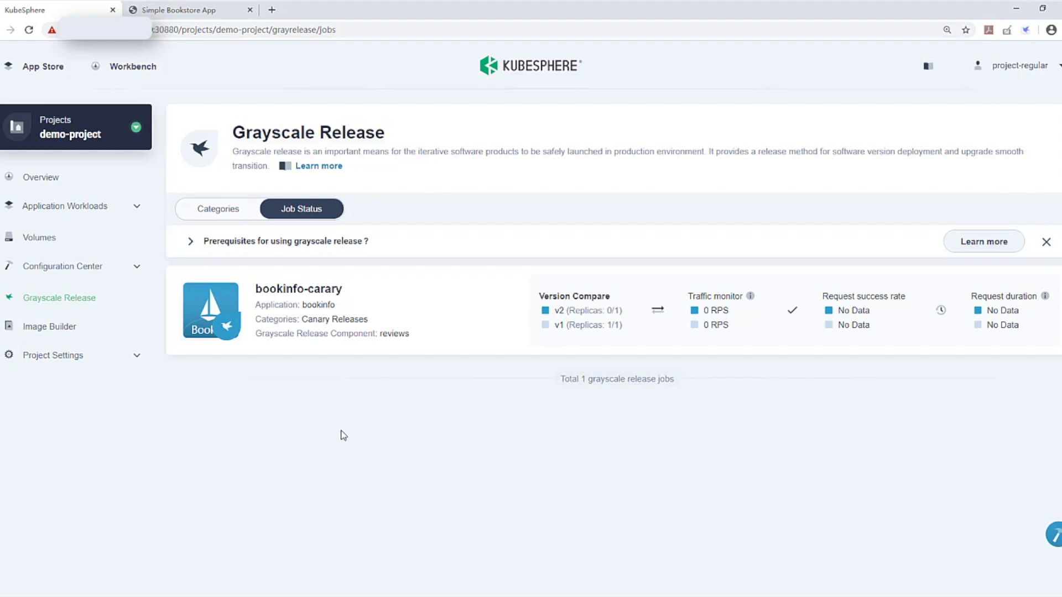
mouse_move(377, 417)
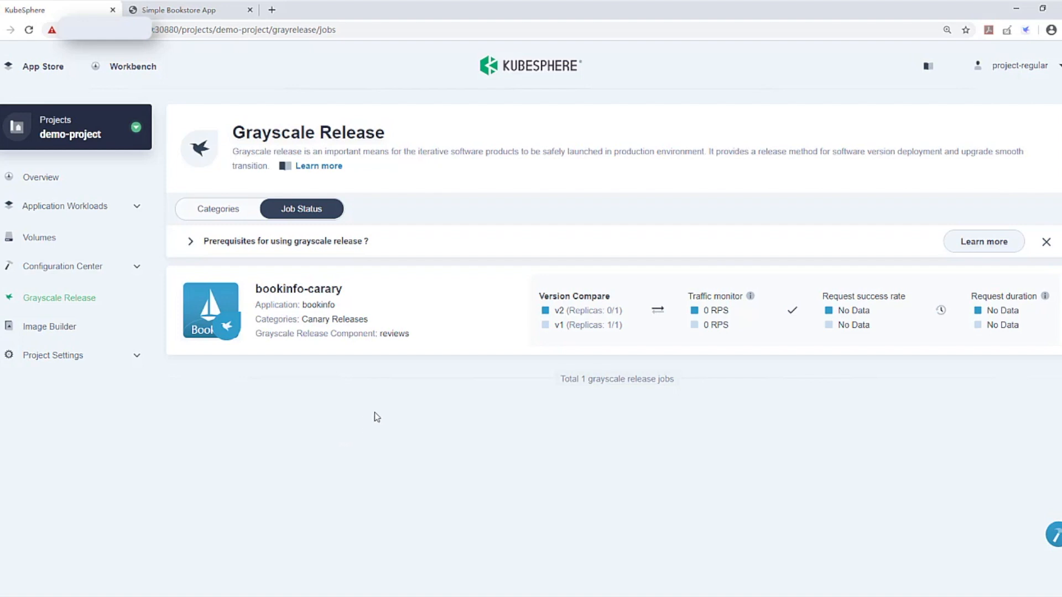
mouse_move(544, 367)
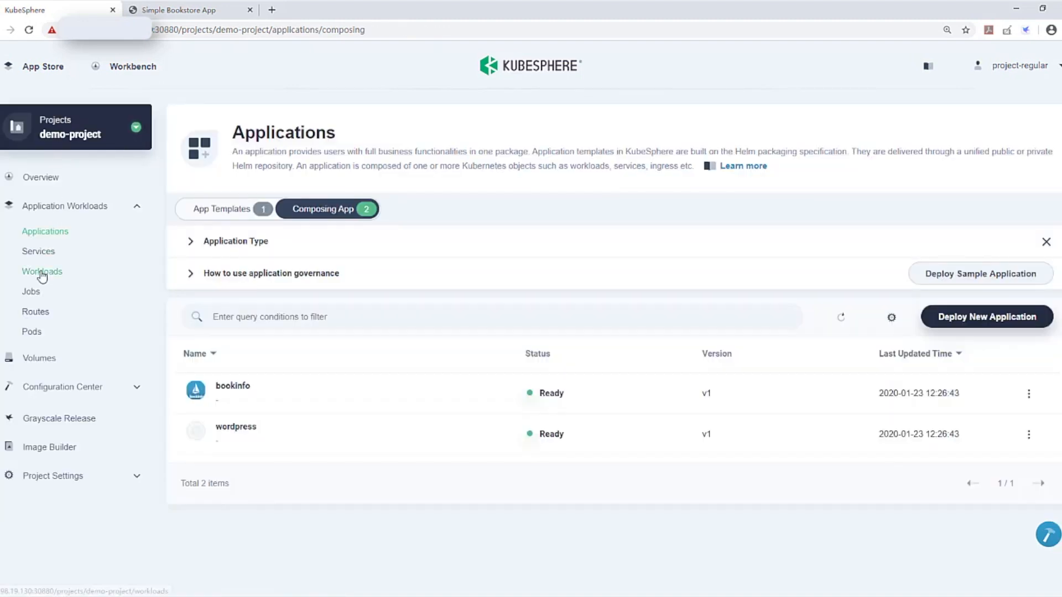
View deployments showing reviews-v2 running, then return to the Simple Bookstore App tab.
left_click(42, 272)
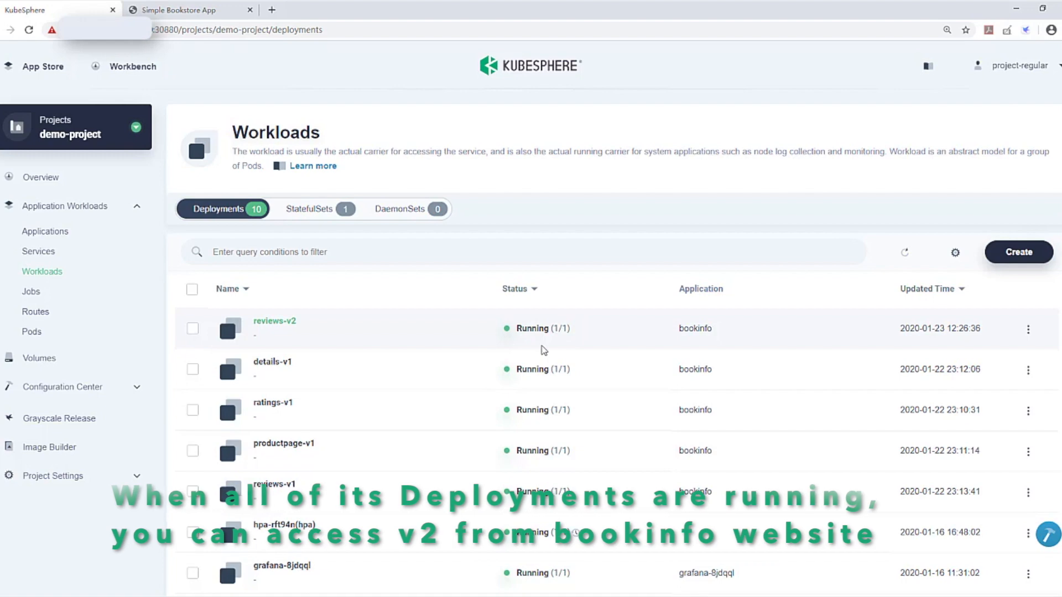
left_click(183, 10)
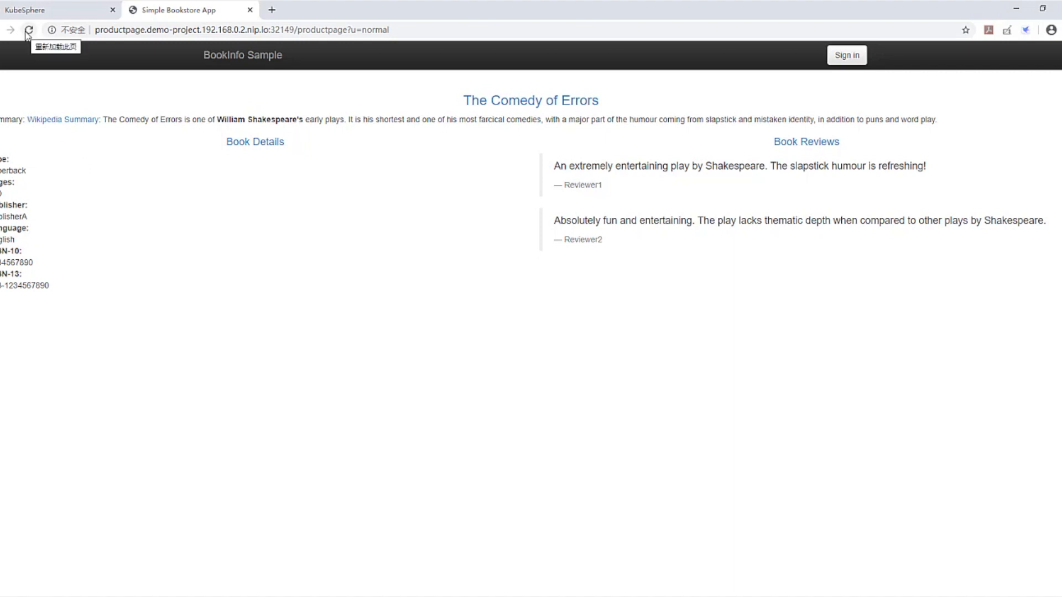
Reload the product page twice to see reviews alternate between v1 and star-rated v2.
left_click(28, 30)
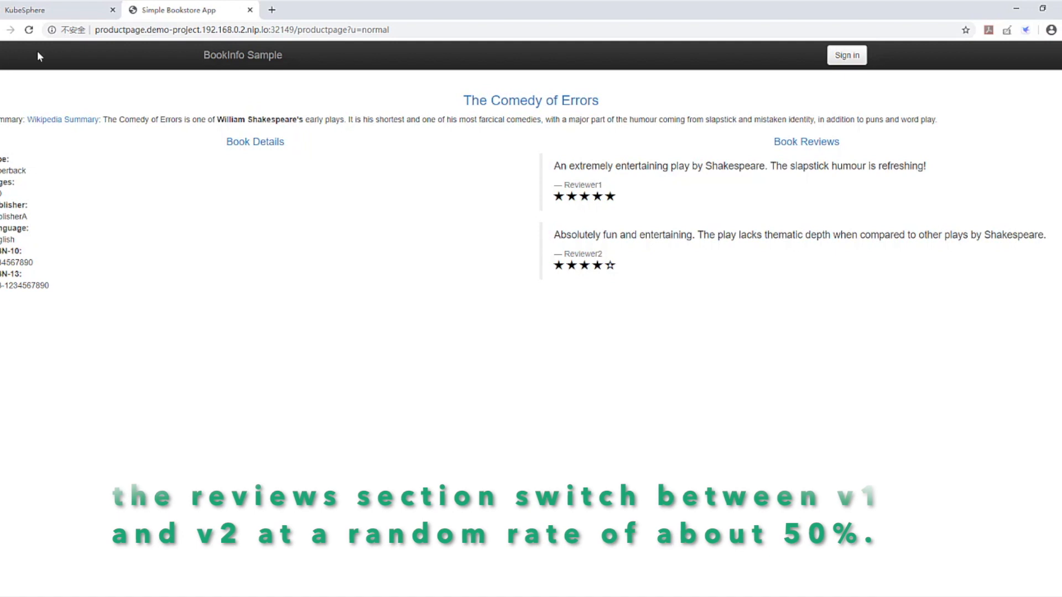
left_click(28, 30)
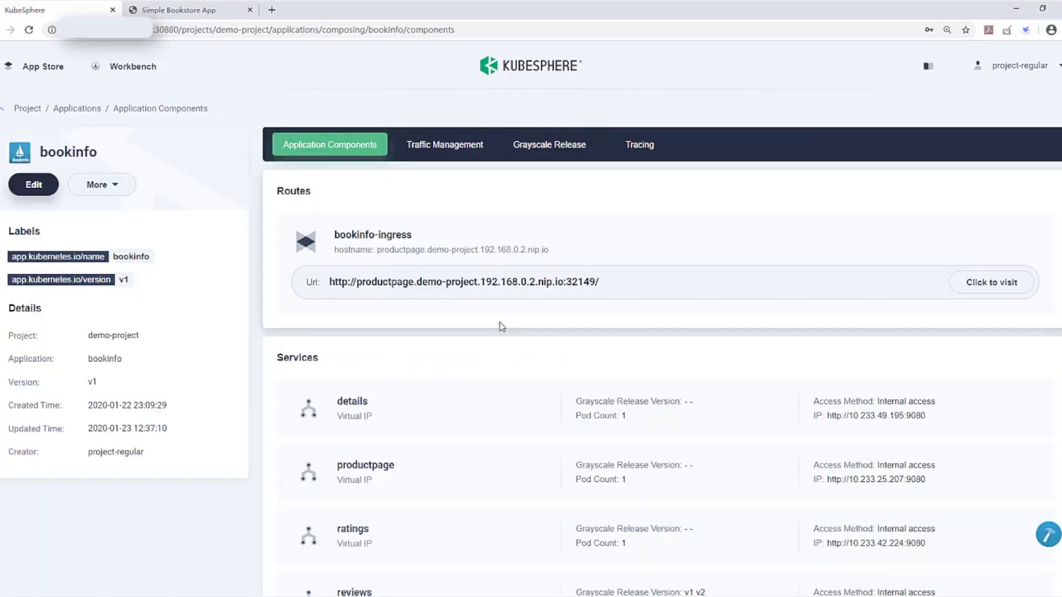
mouse_move(444, 144)
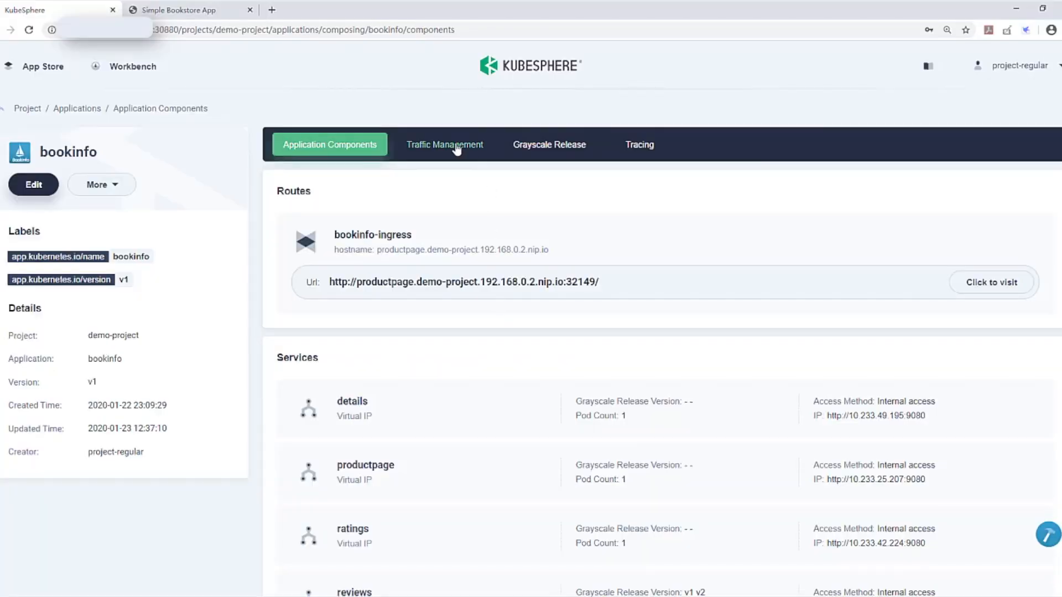
Show the bookinfo traffic topology: productpage calling details, and reviews v1 and v2 both receiving traffic.
left_click(444, 145)
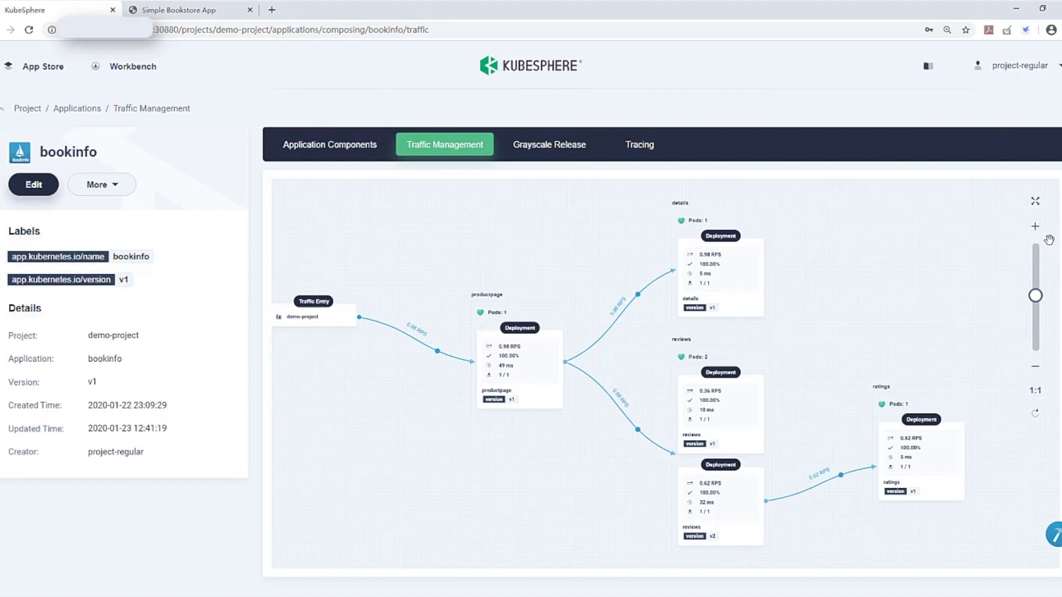
left_click_drag(1036, 295, 1036, 284)
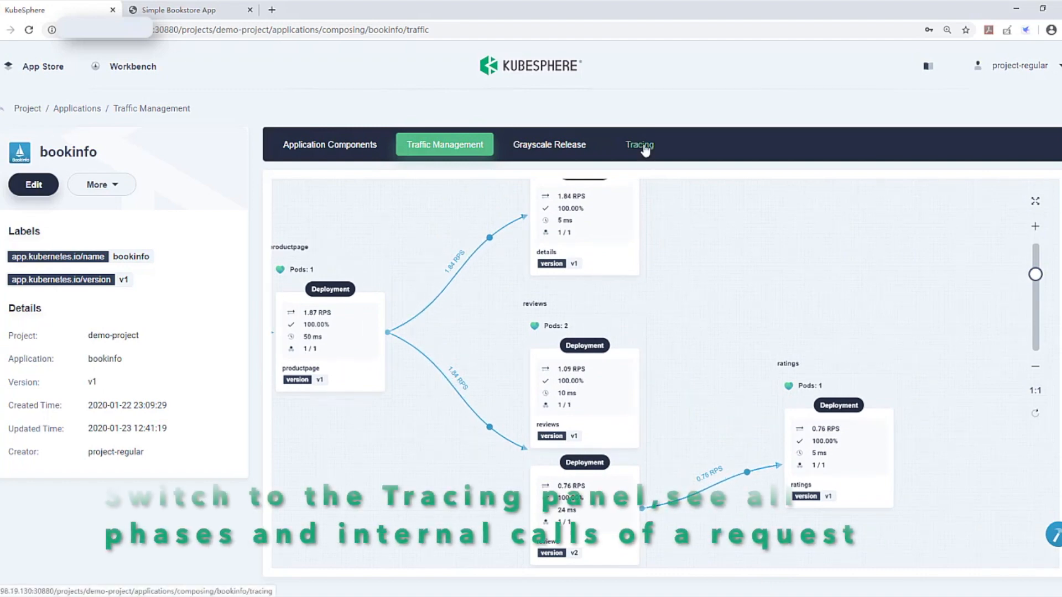
Open the latest bookinfo trace with spans across controls-system, productpage, details and reviews.
left_click(638, 144)
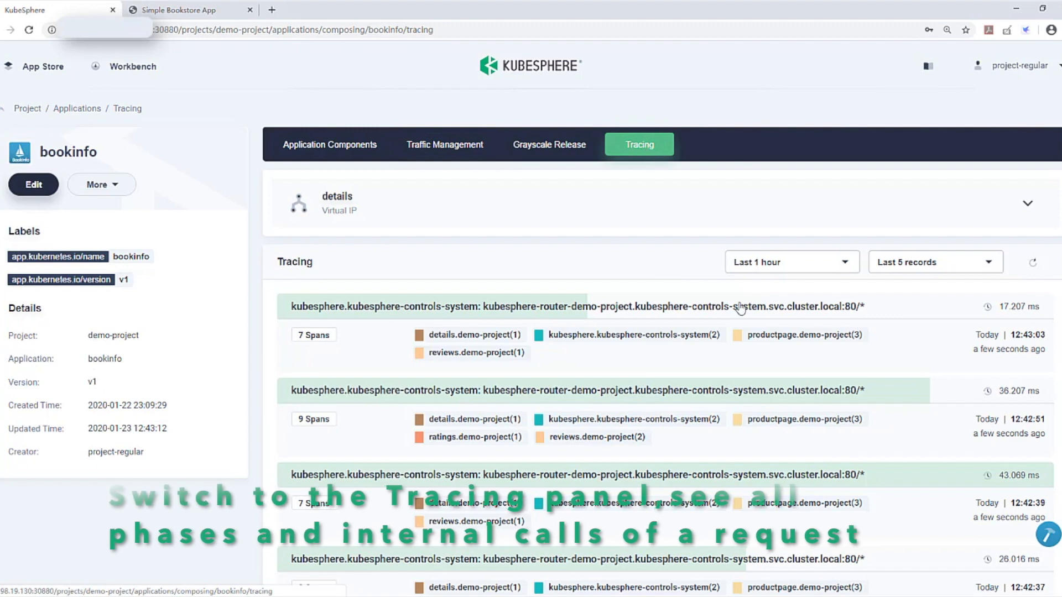
mouse_move(866, 393)
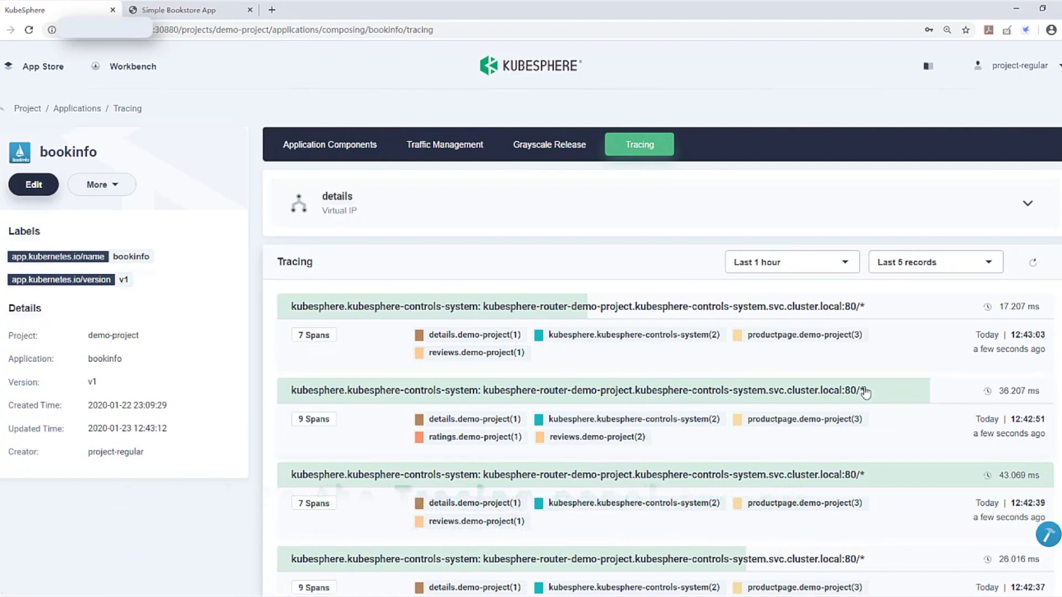
mouse_move(308, 364)
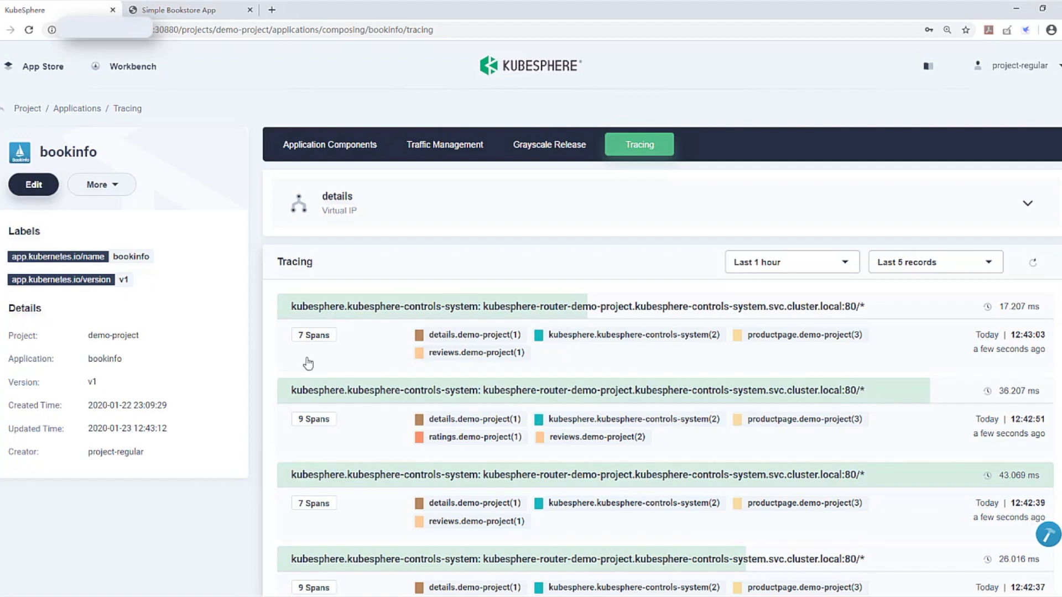
left_click(574, 306)
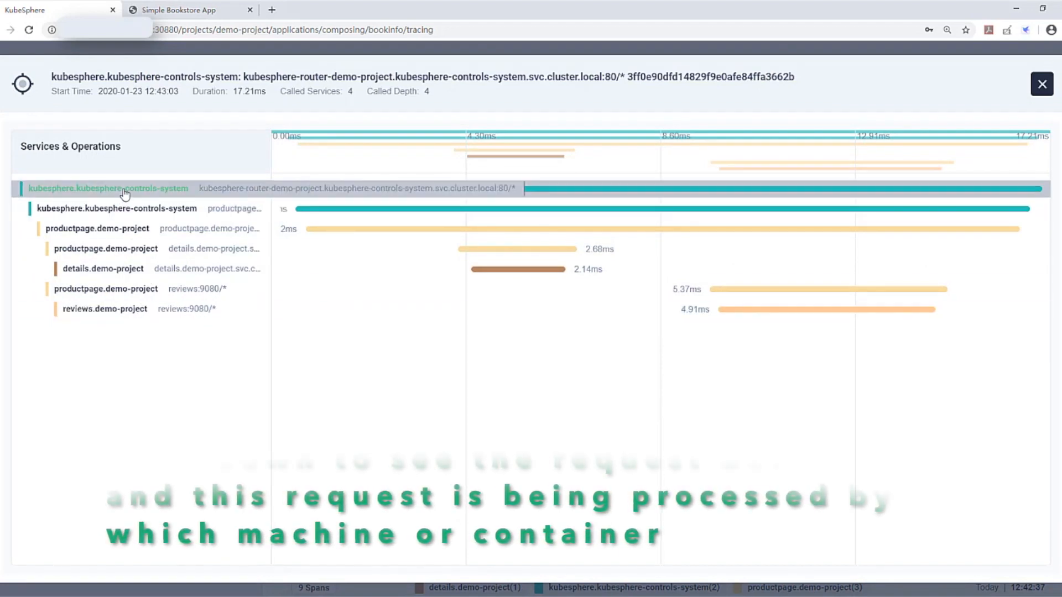
Check the router, productpage and reviews.demo-project span tags, then return to grayscale release jobs.
left_click(103, 268)
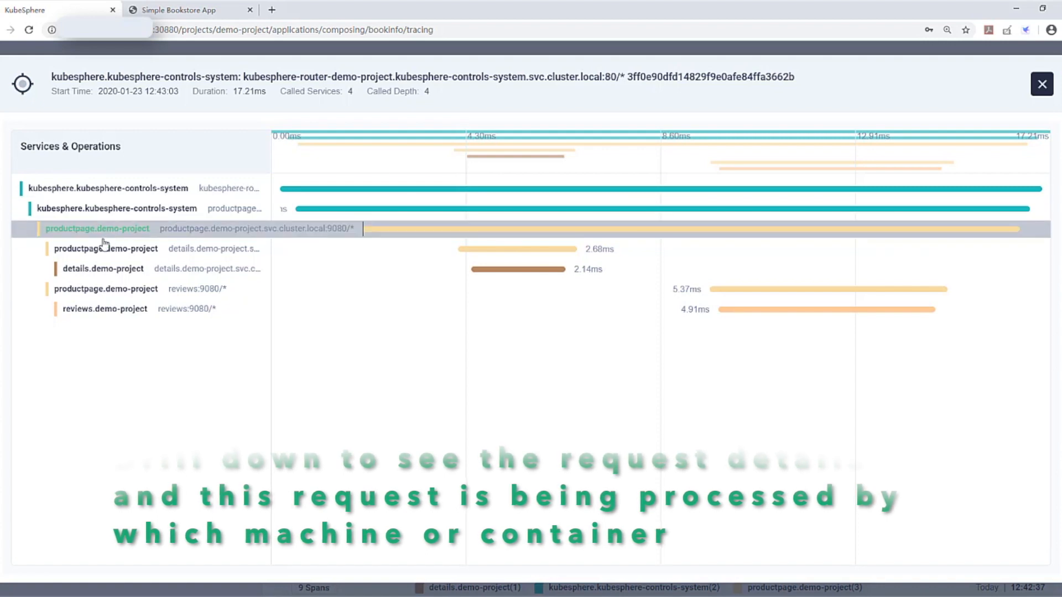
left_click(101, 269)
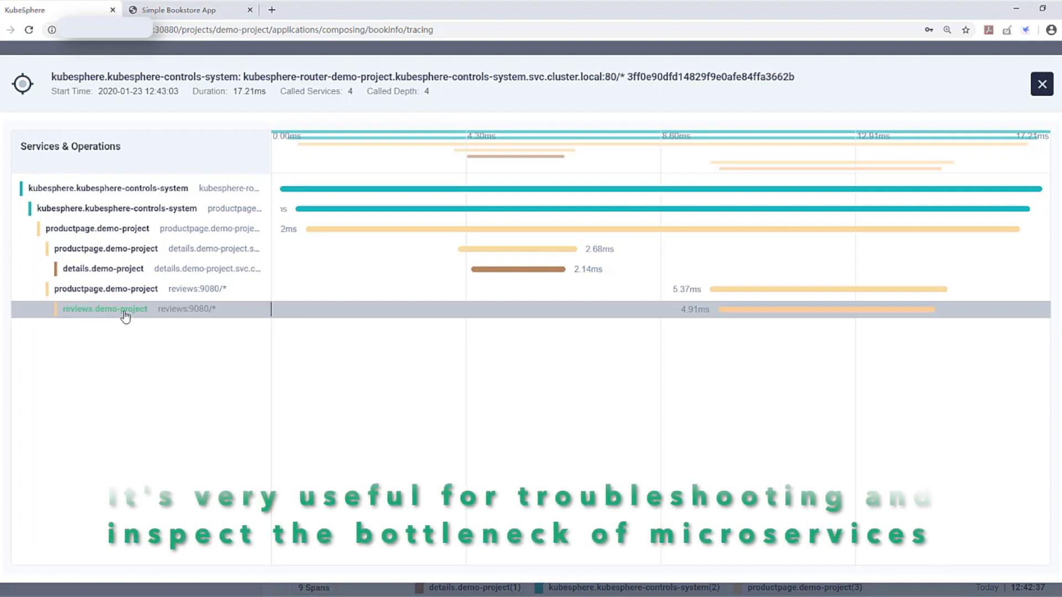
left_click(104, 308)
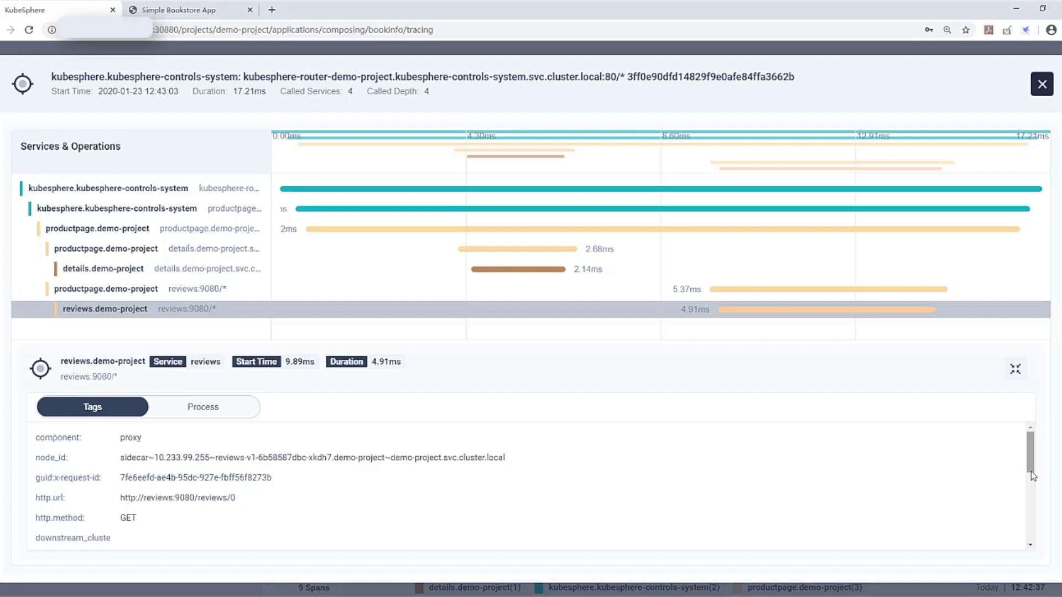
scroll("down", 3)
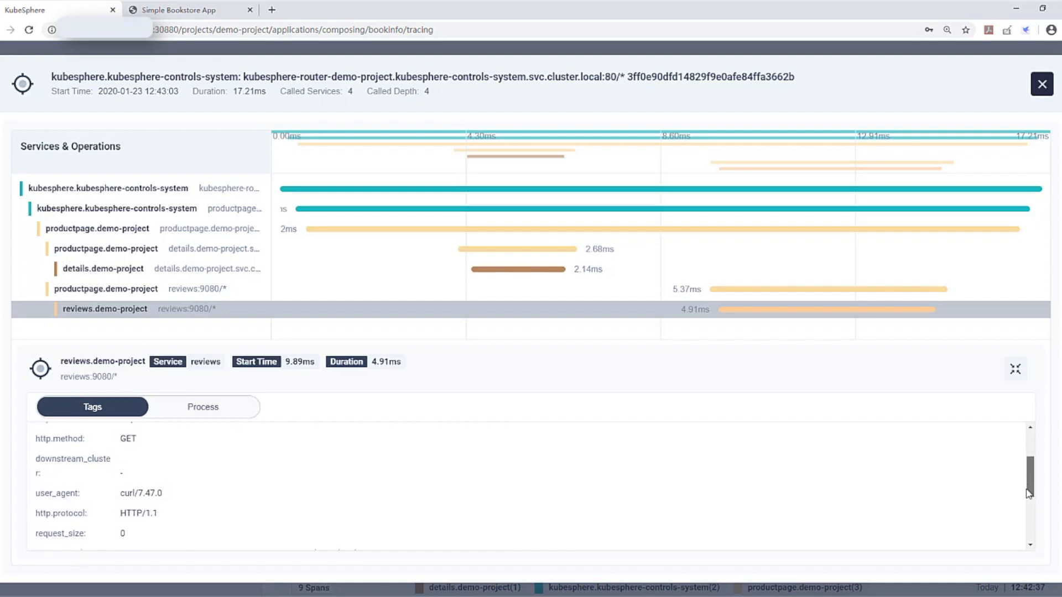
scroll("down", 3)
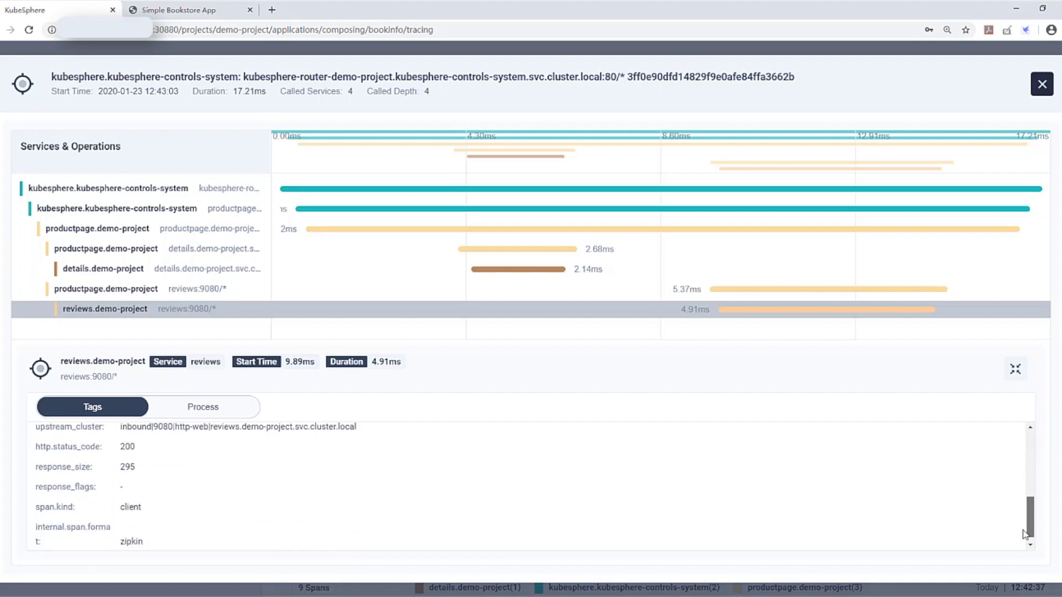
left_click(549, 144)
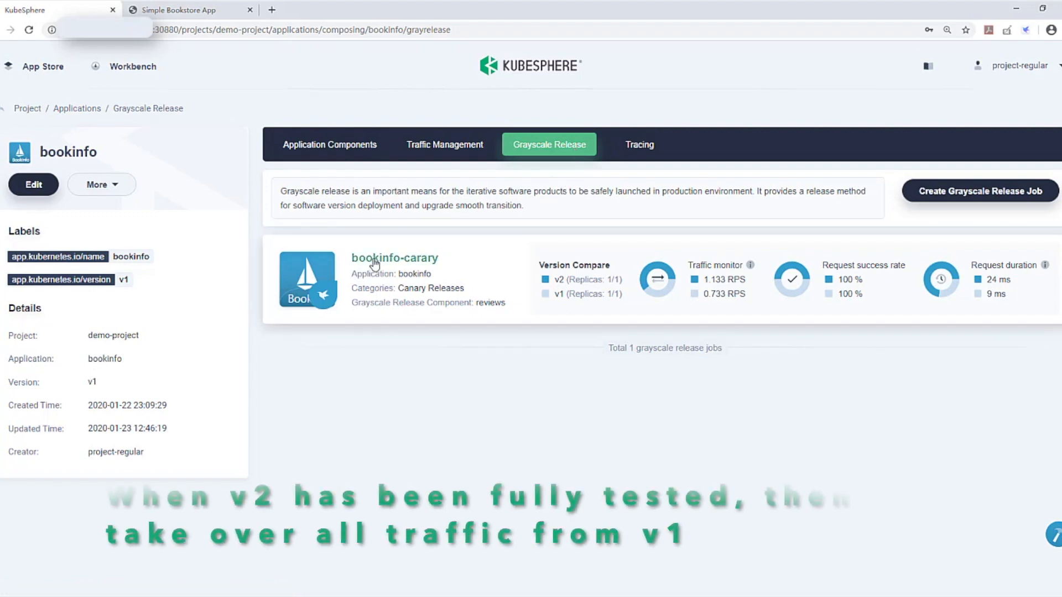
Have reviews v2 take over 100% of bookinfo-carary traffic.
left_click(395, 258)
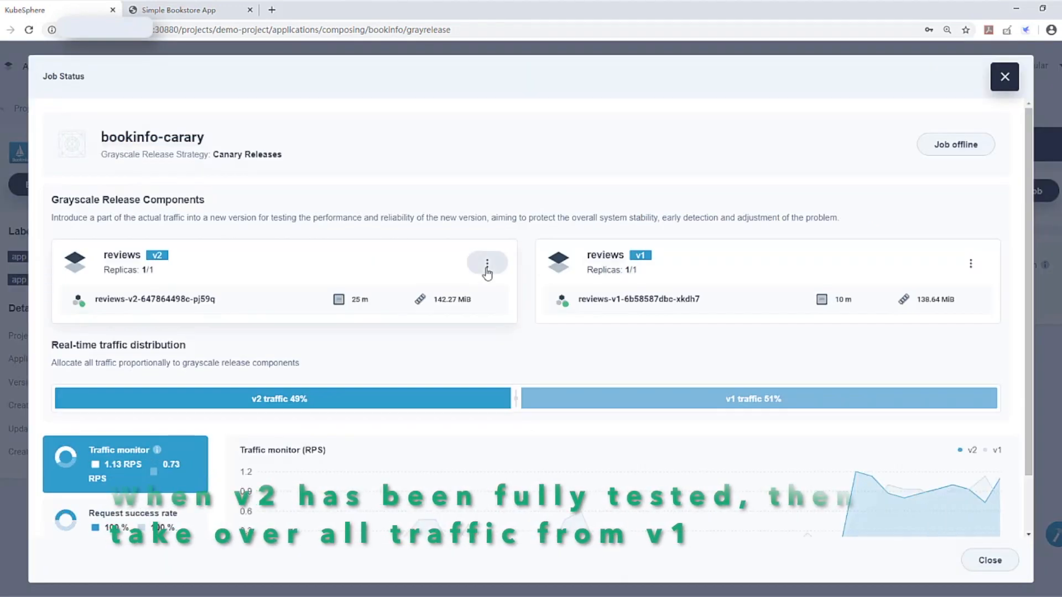
left_click(487, 264)
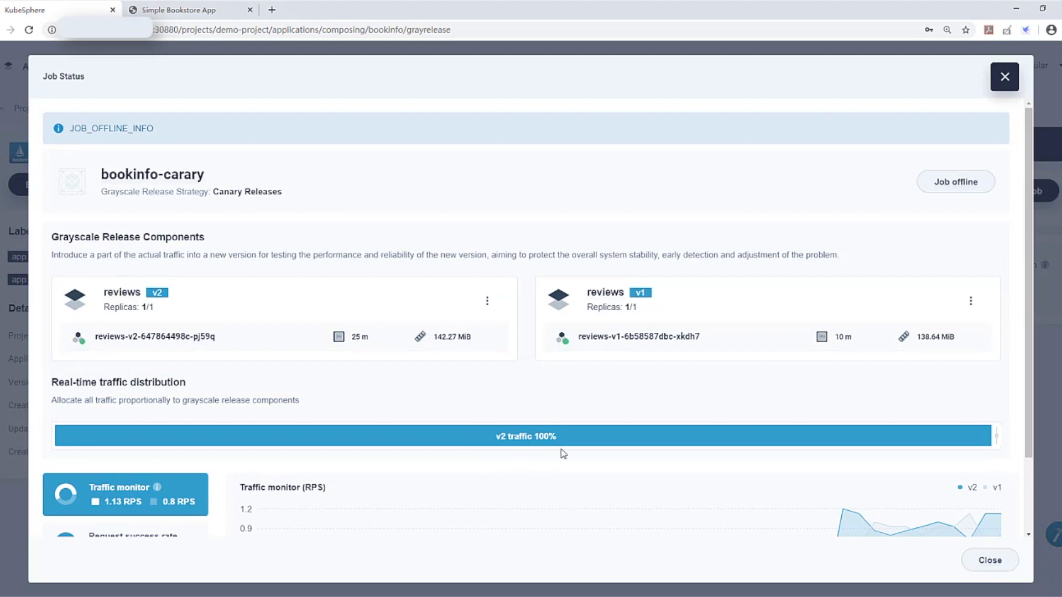
mouse_move(538, 458)
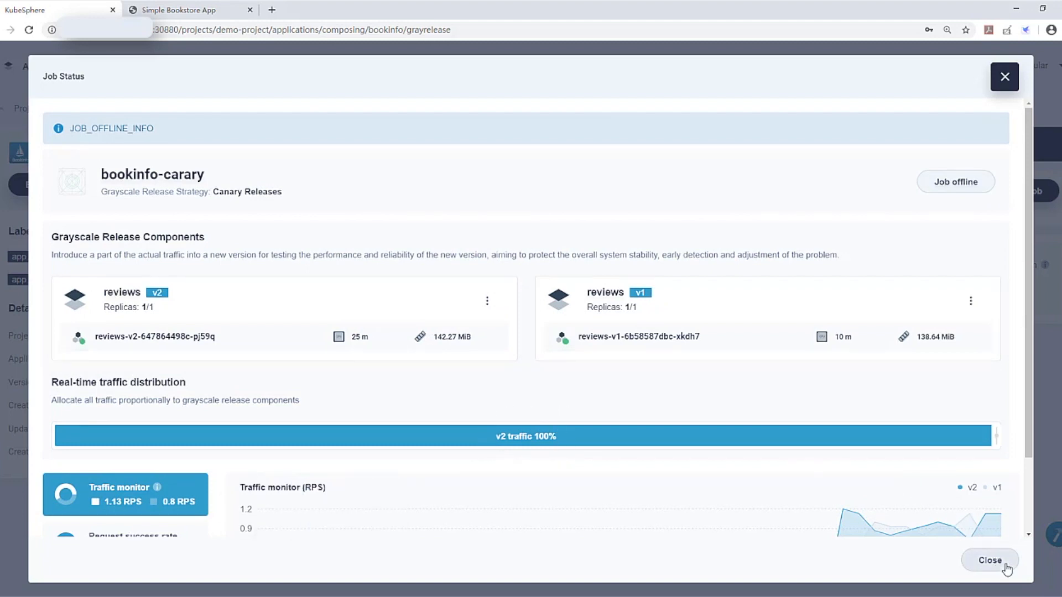
left_click(989, 560)
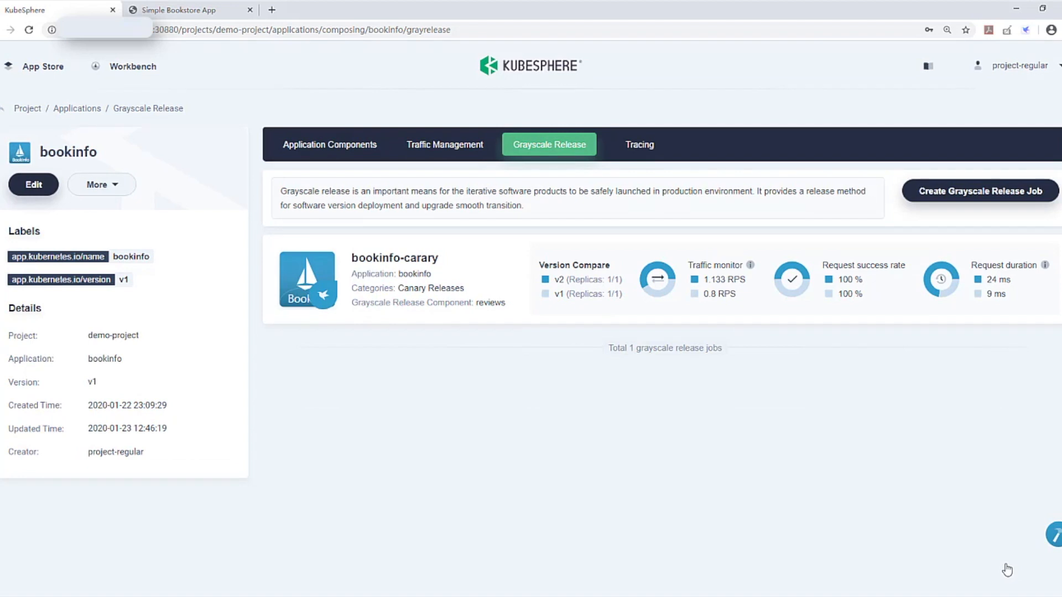
left_click(179, 10)
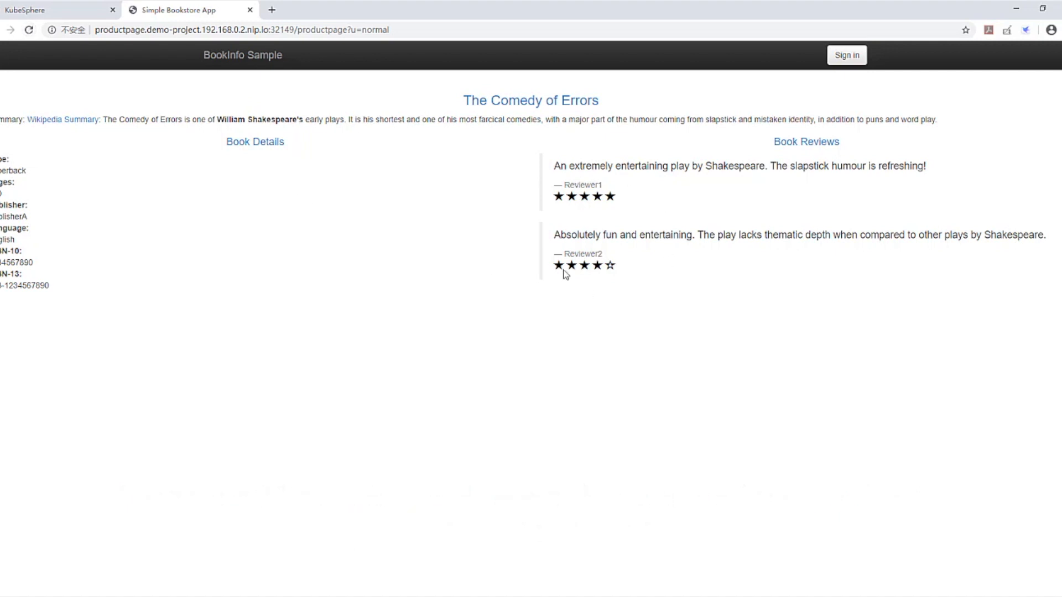
mouse_move(15, 380)
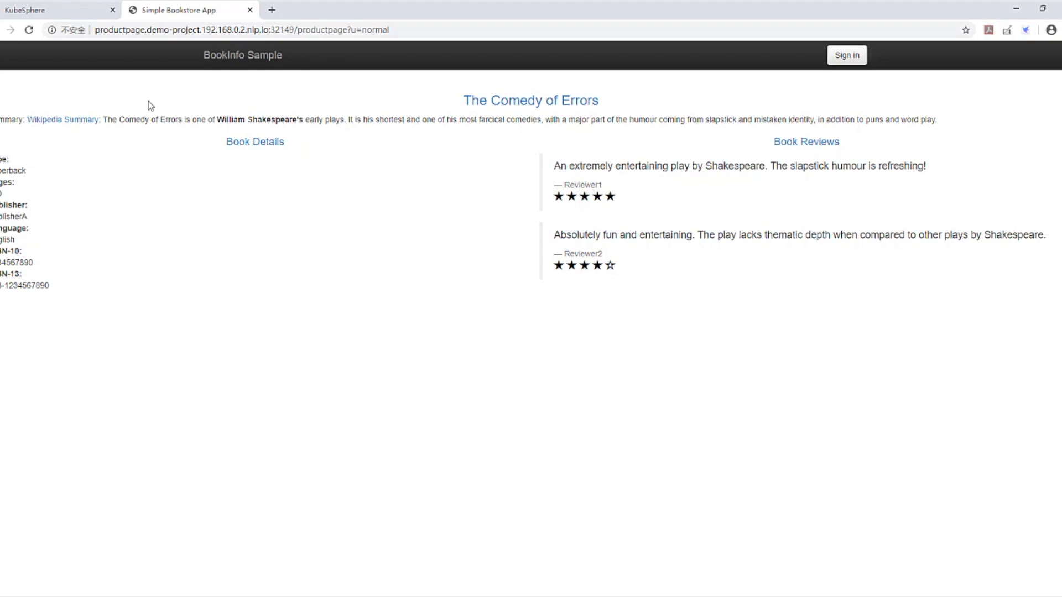
left_click(57, 10)
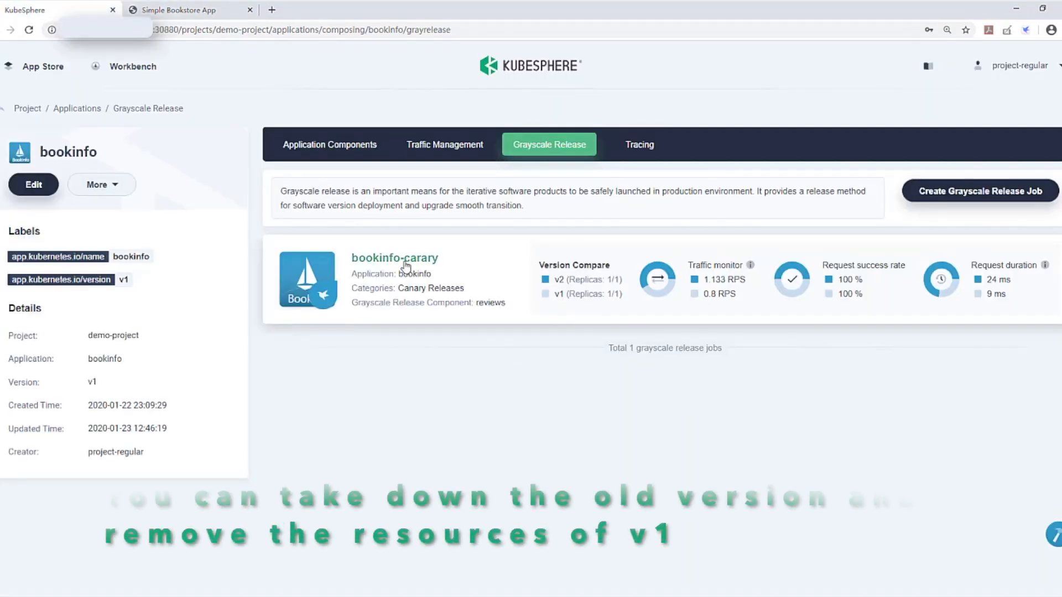
Take the bookinfo-carary job offline and open the reviews service under Application Components.
left_click(394, 258)
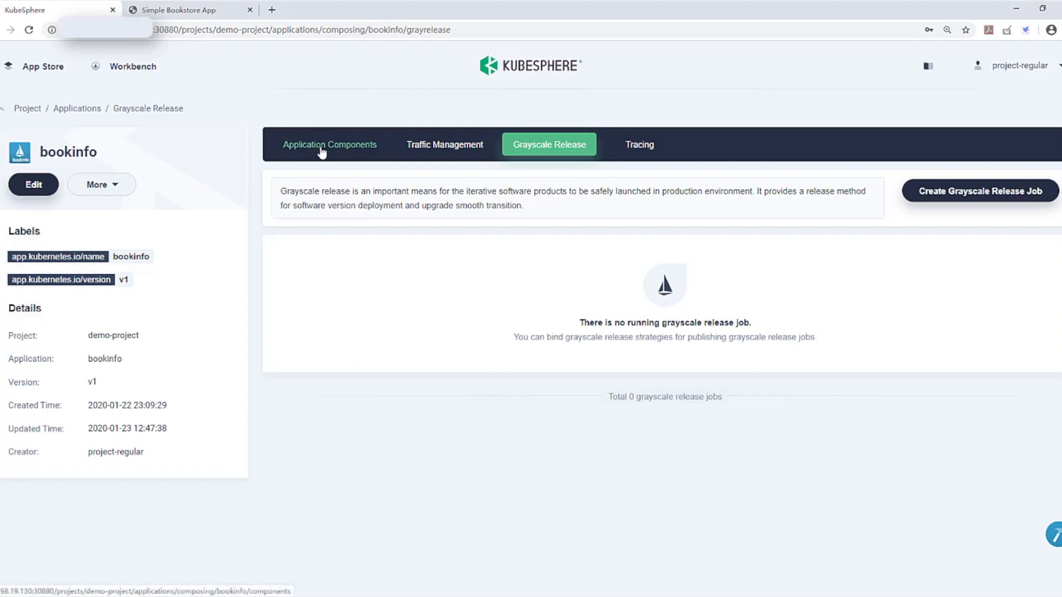
left_click(329, 145)
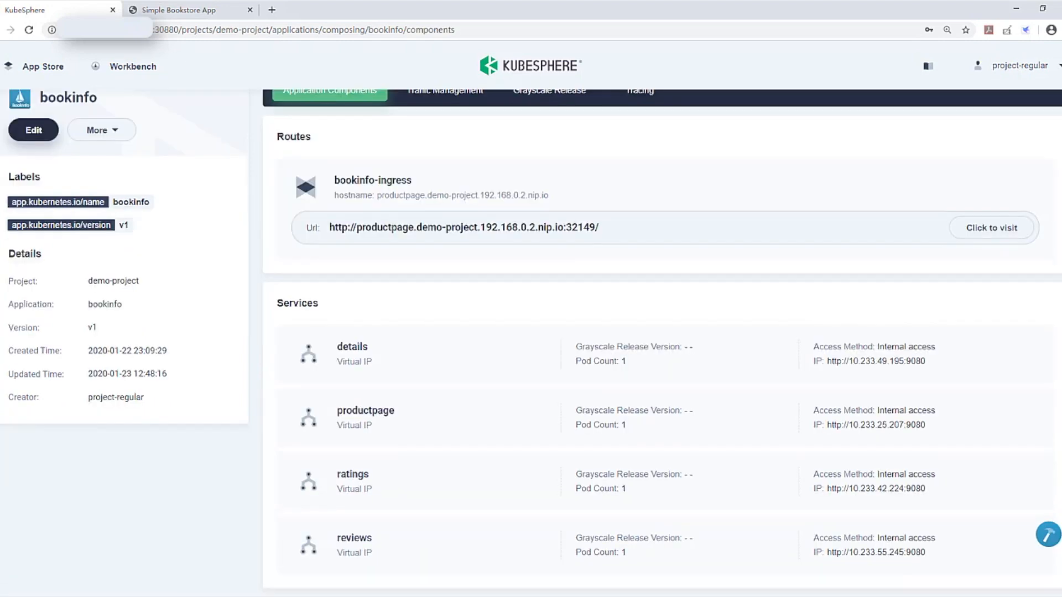
left_click(354, 537)
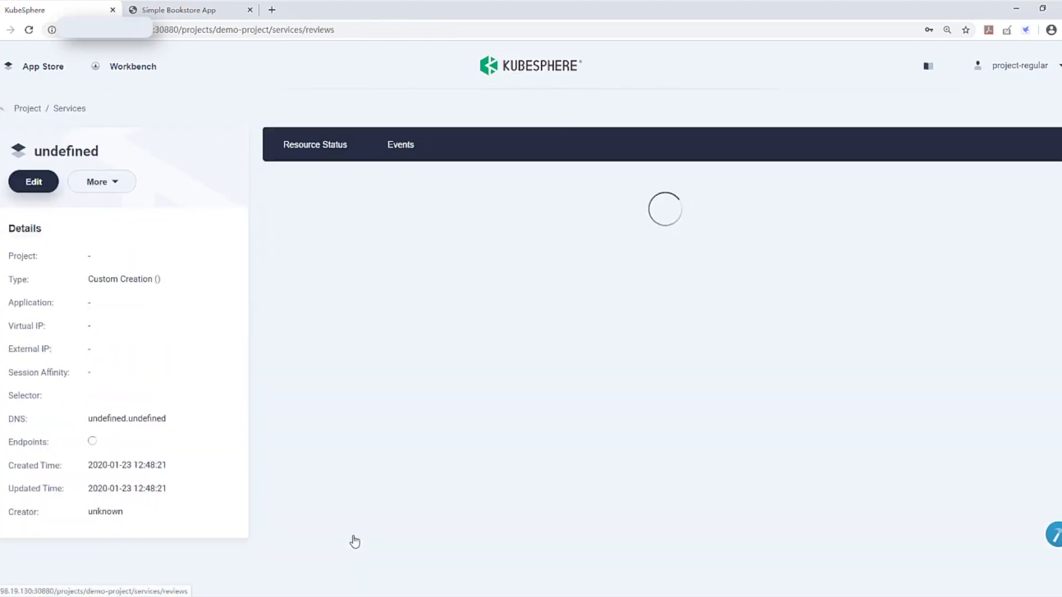